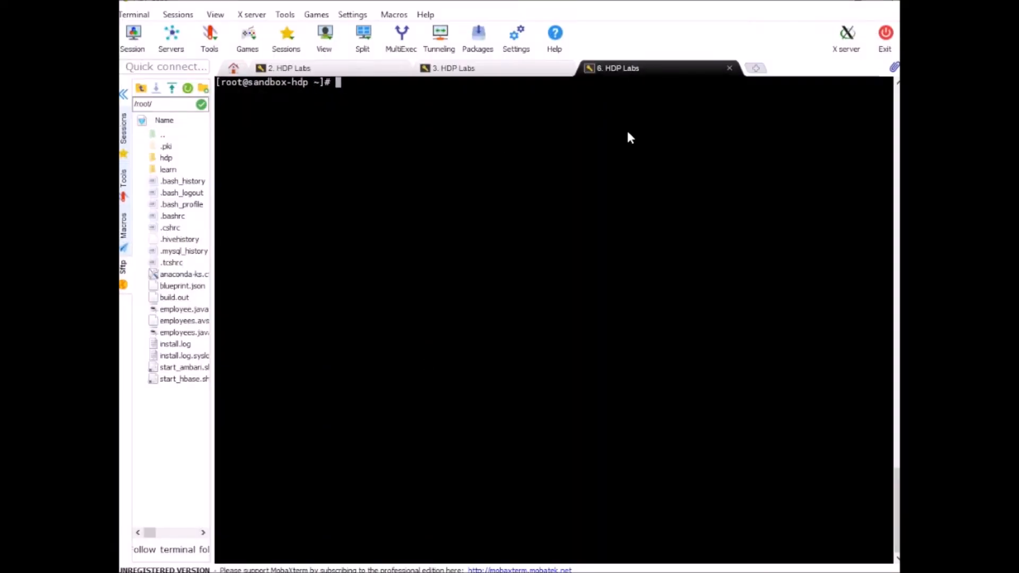
Step: Start hive and create database mysql_sqoop, retrying after the hyphenated mysql-sqoop name fails
text(hive)
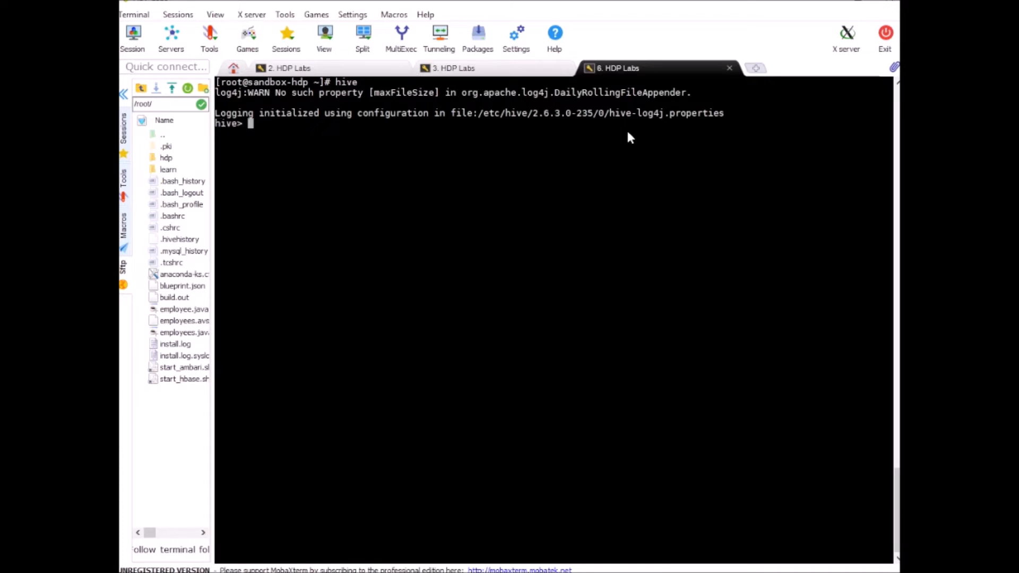
text(create databa)
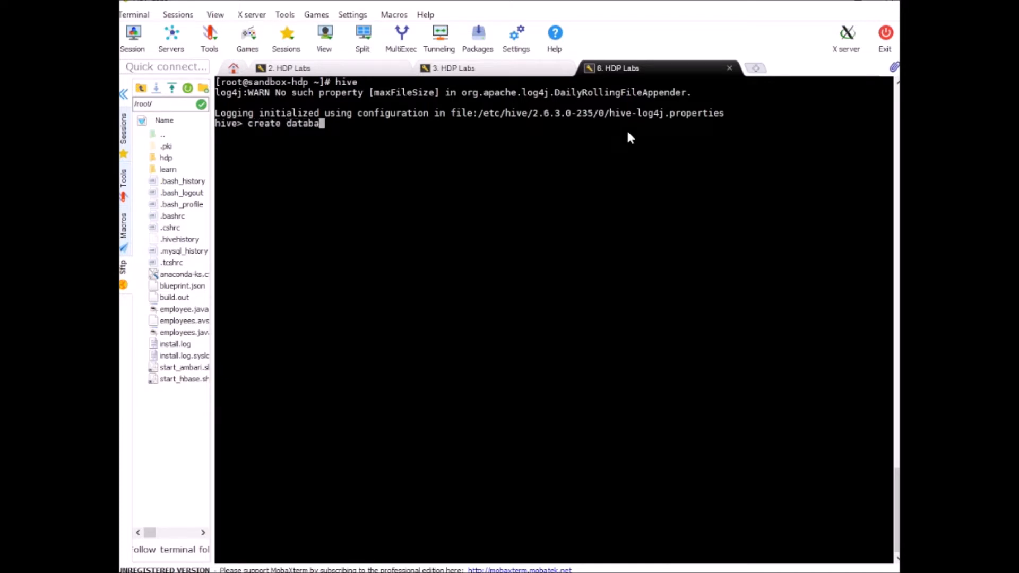
text(se)
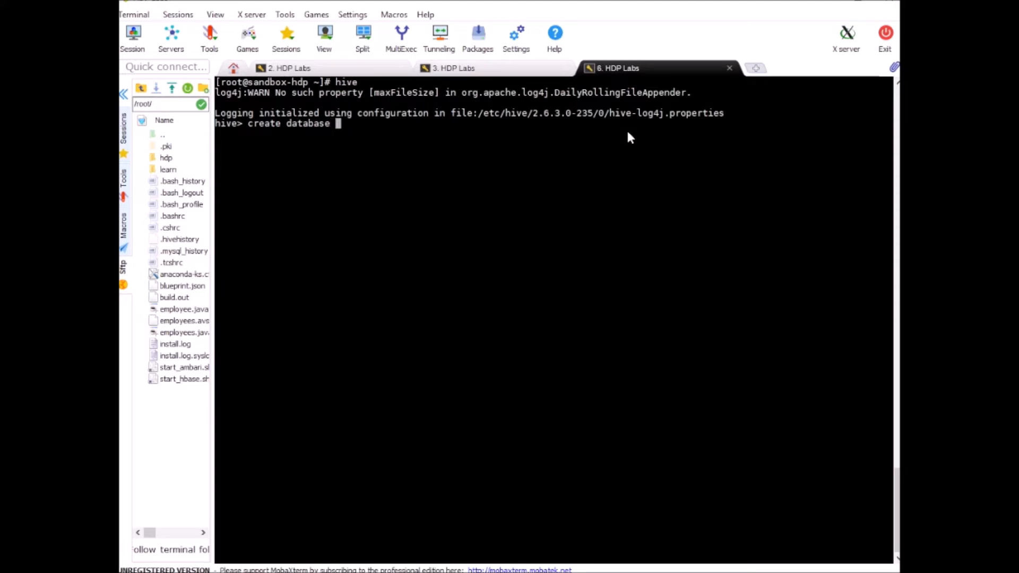
text(mysql-)
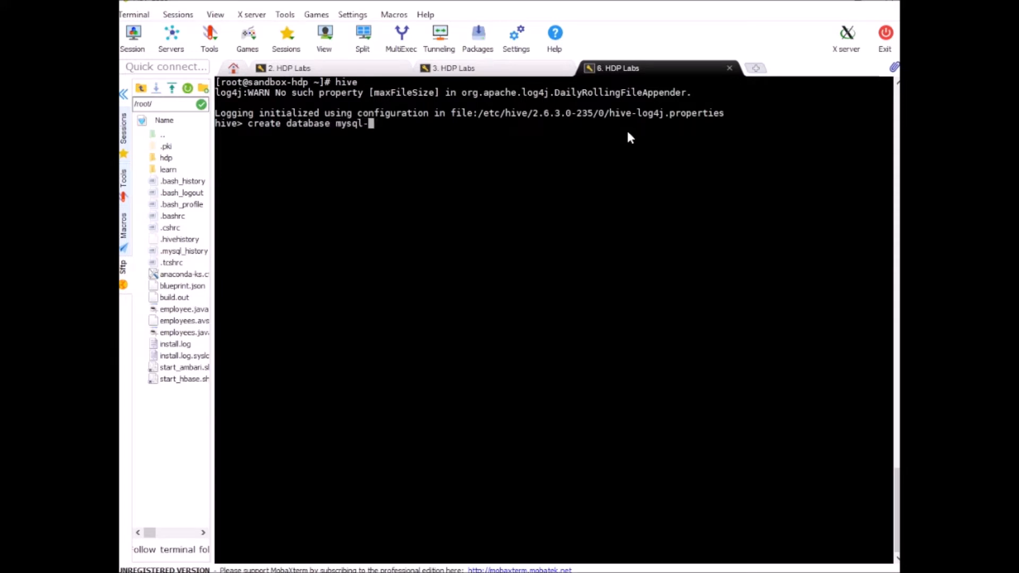
text(sqoop;)
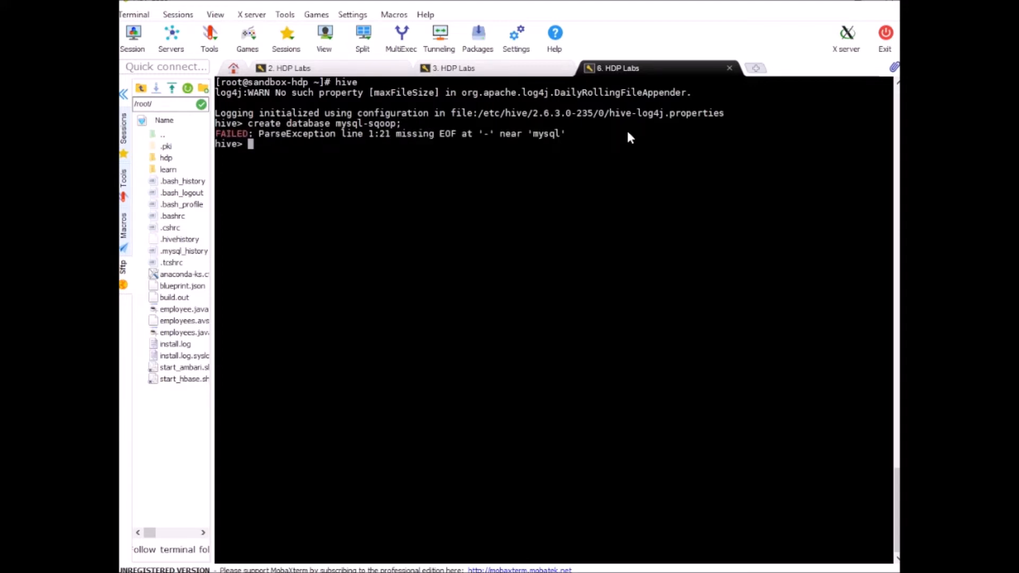
text(create database mysql_sqoop;)
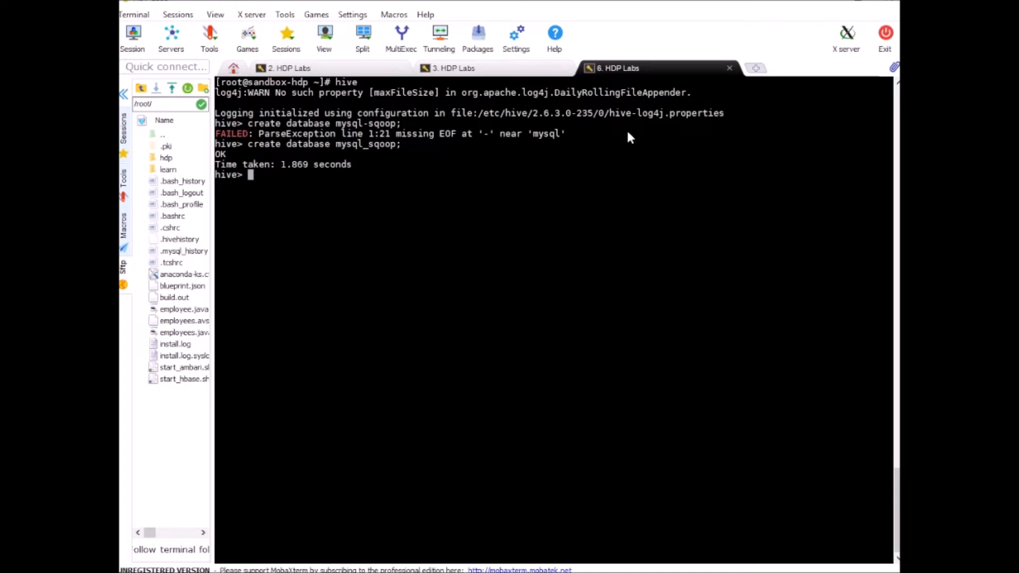
Step: In the sqoop-folder shell, draft sqoop import-all-tables with --hive-import and --hive-database mysql_sqoop
click(453, 68)
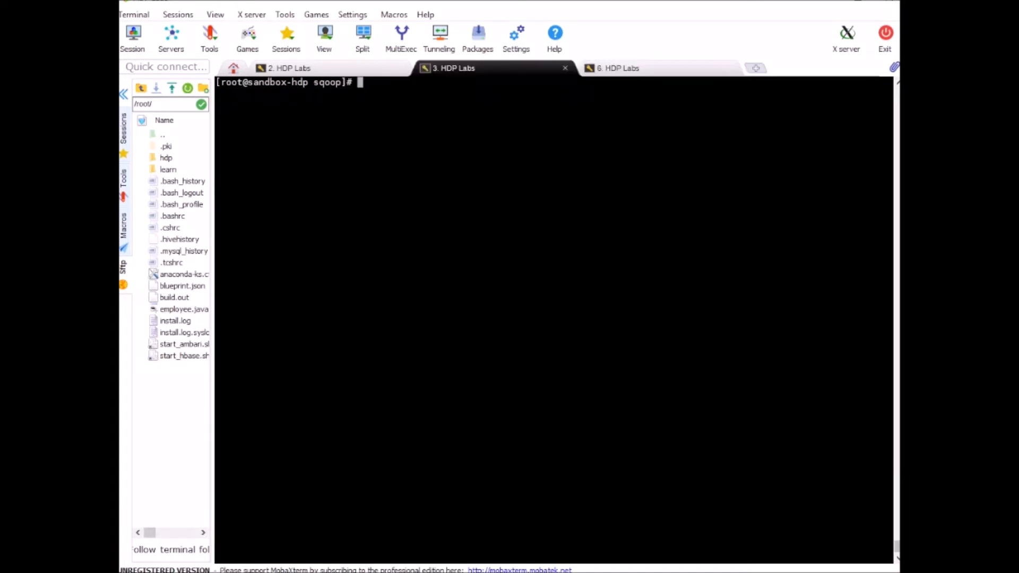
mouse_move(379, 102)
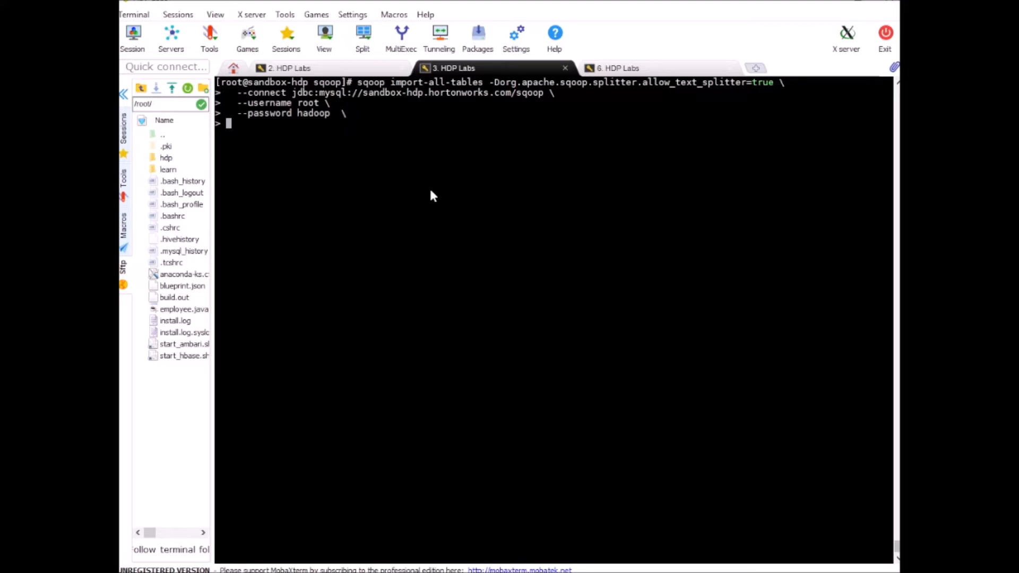
text(--)
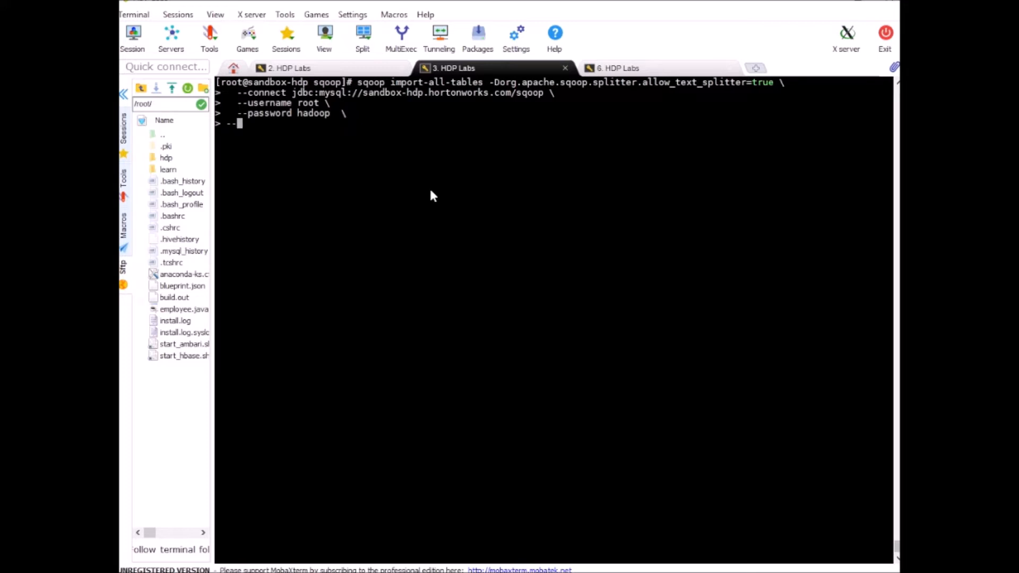
text(--hive-import \)
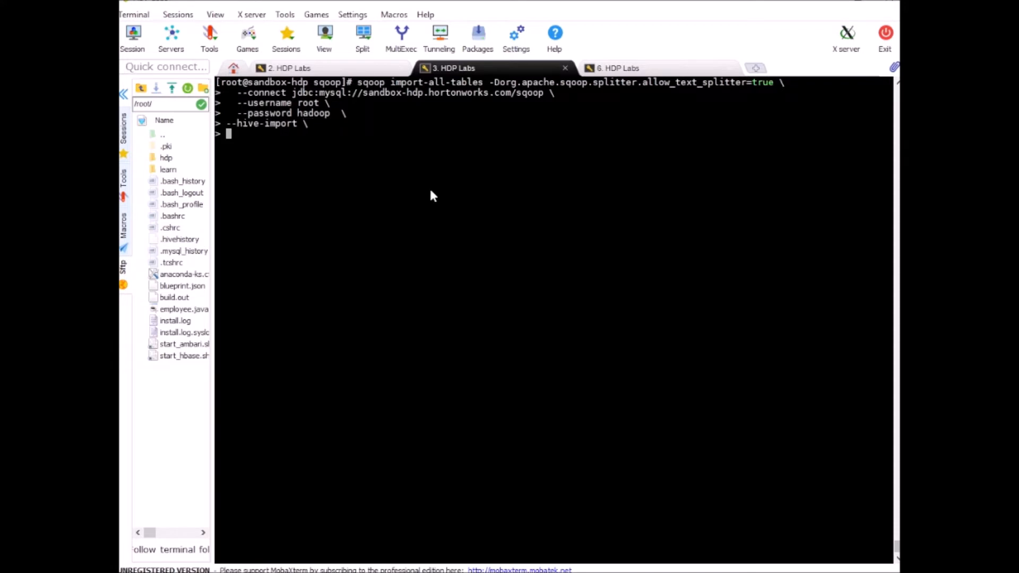
text(--hive)
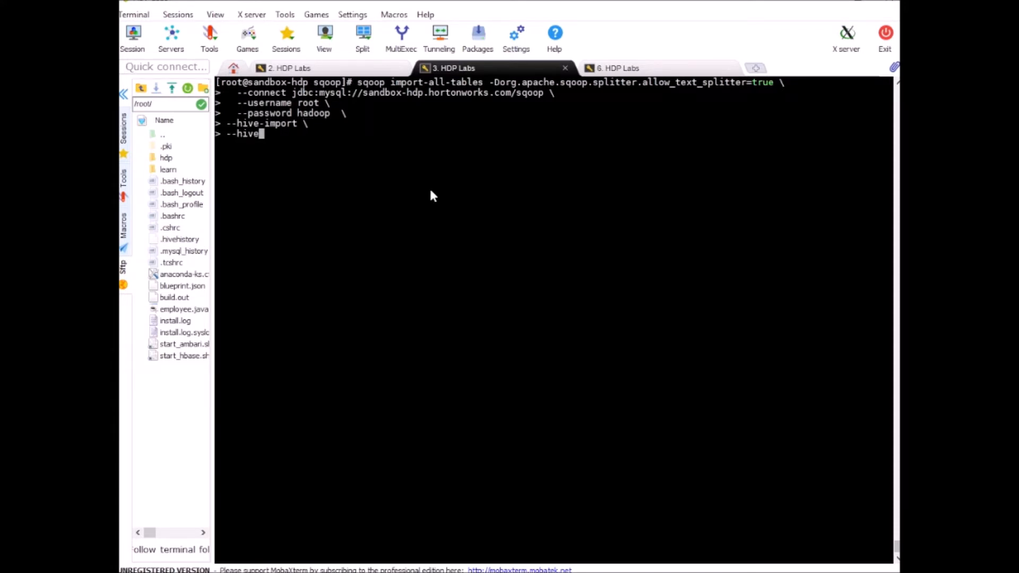
text(-database mys)
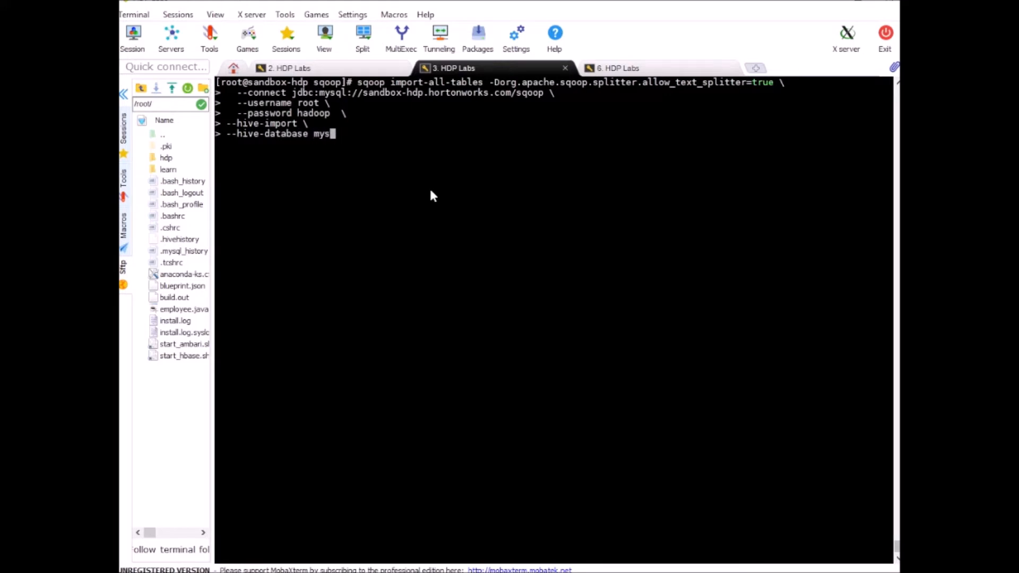
text(ql_s)
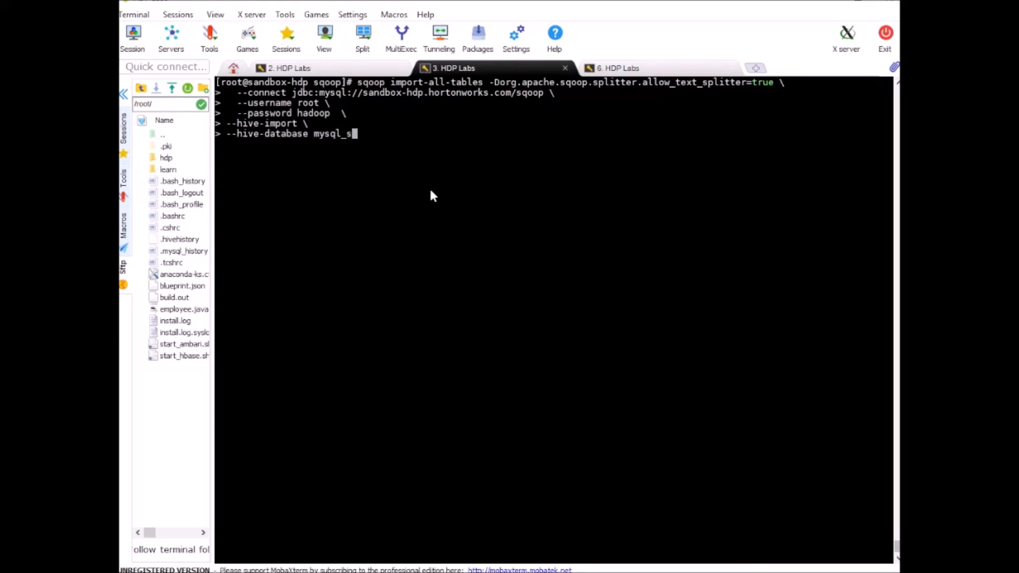
text(qoop \)
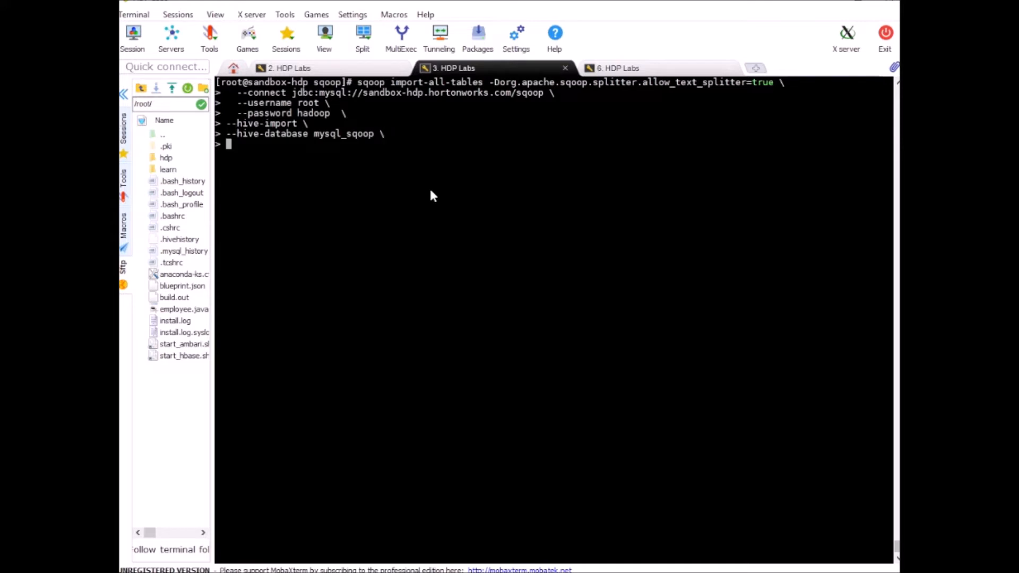
Step: Add --exclude-tables "departments,employees" and continue the command on a new line
text(--exclud)
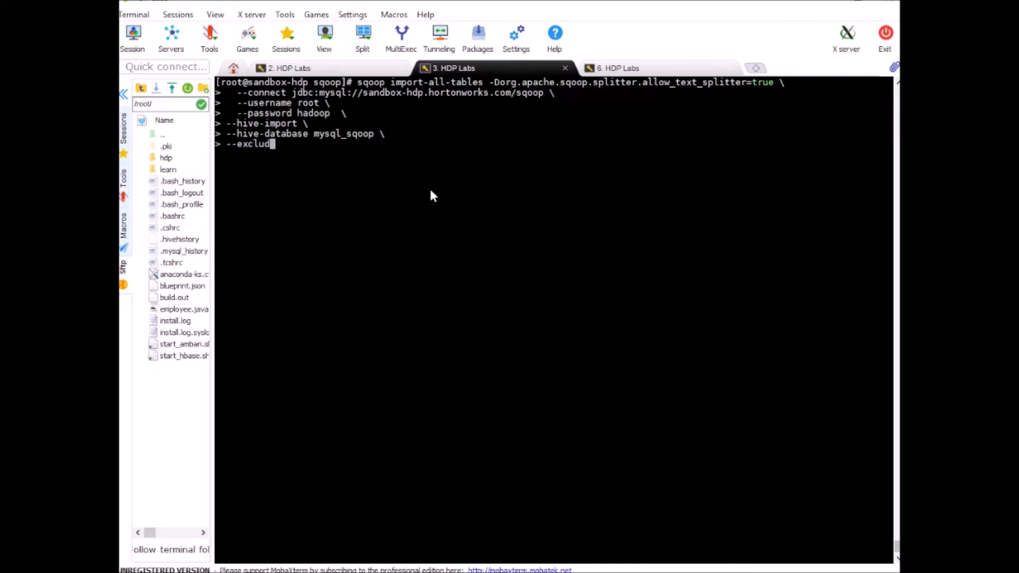
text(e-tables "dep)
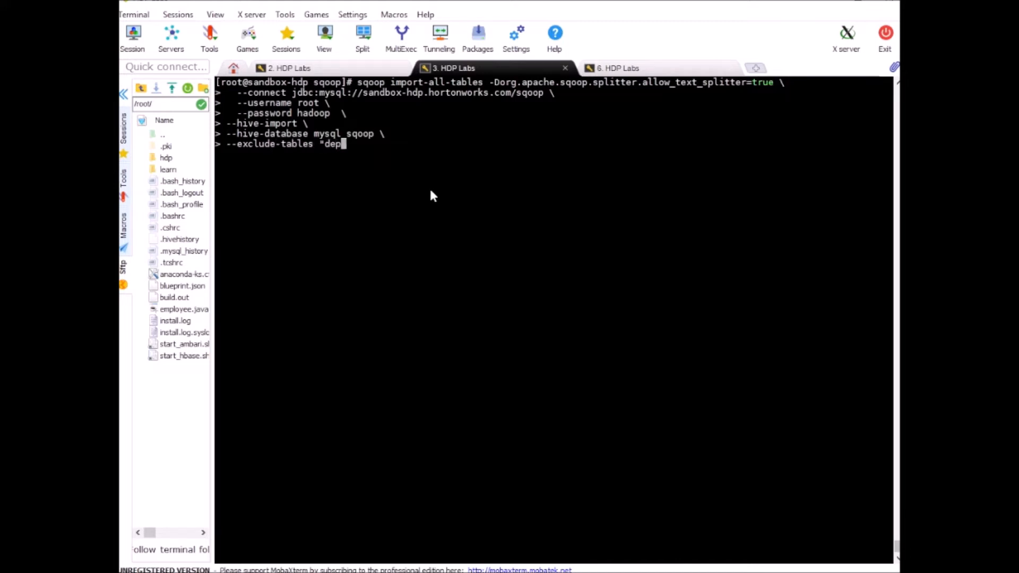
text(artmen)
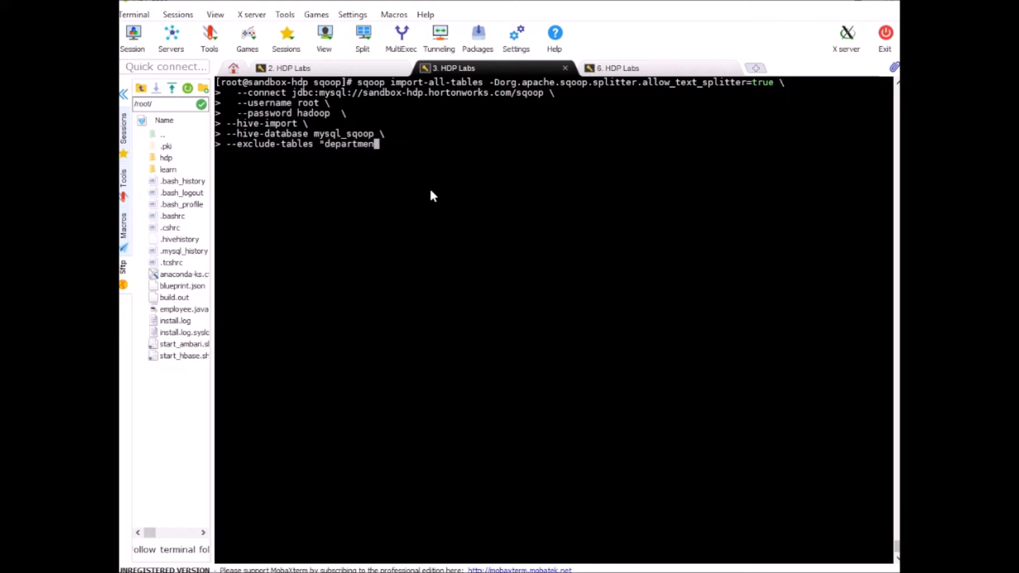
text(ts,em)
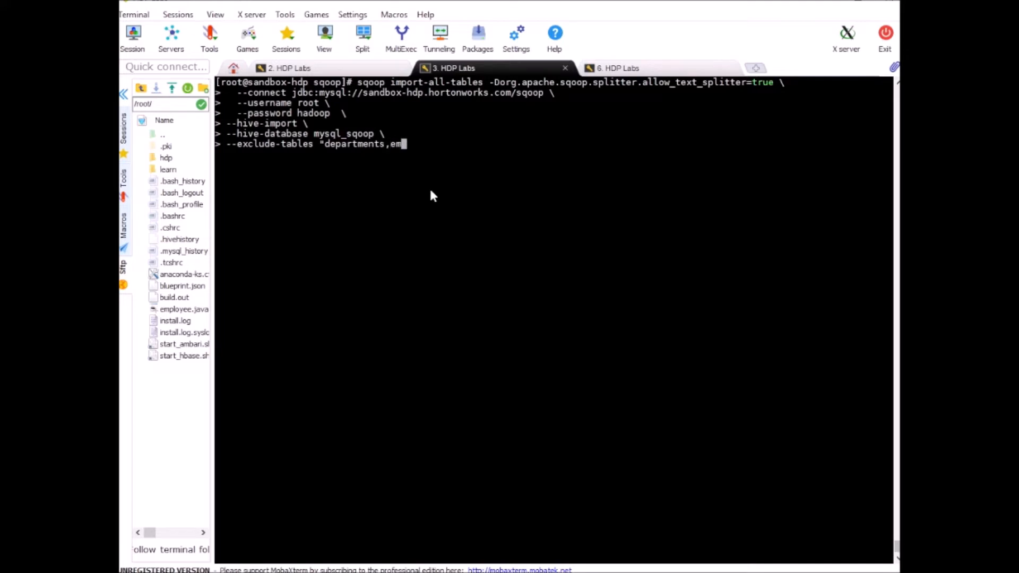
text(ployees")
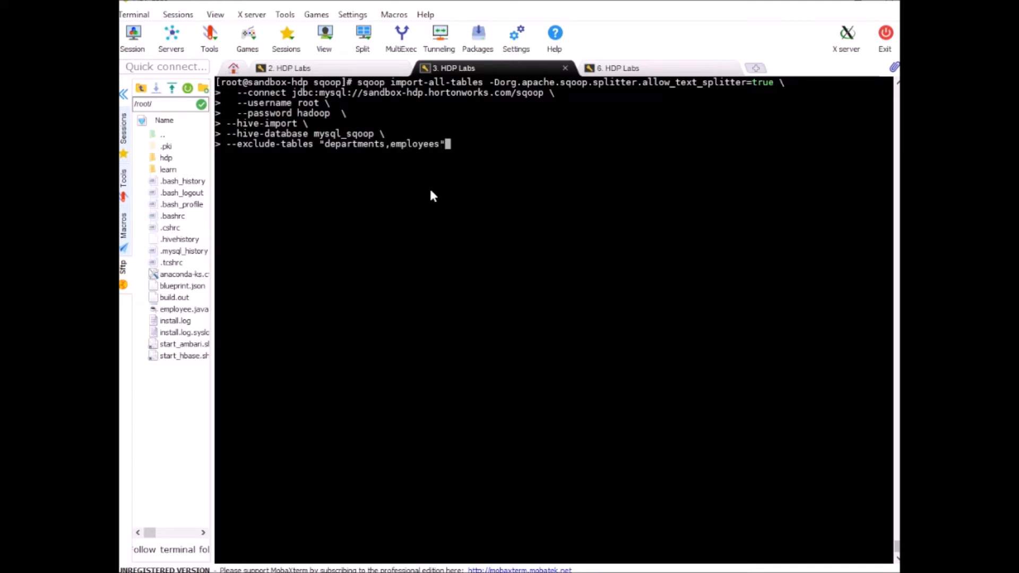
text(\)
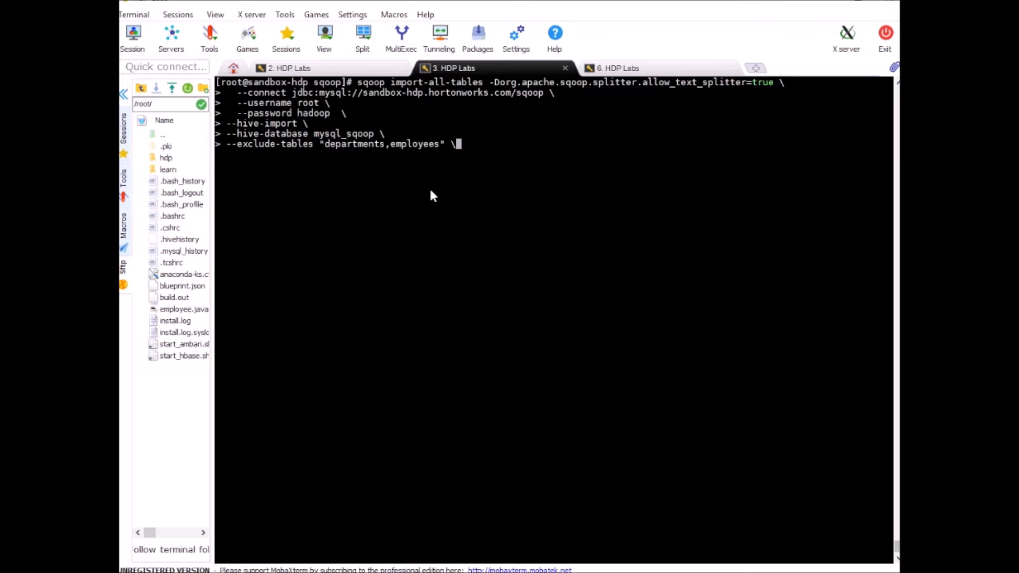
key(enter)
text(--auto)
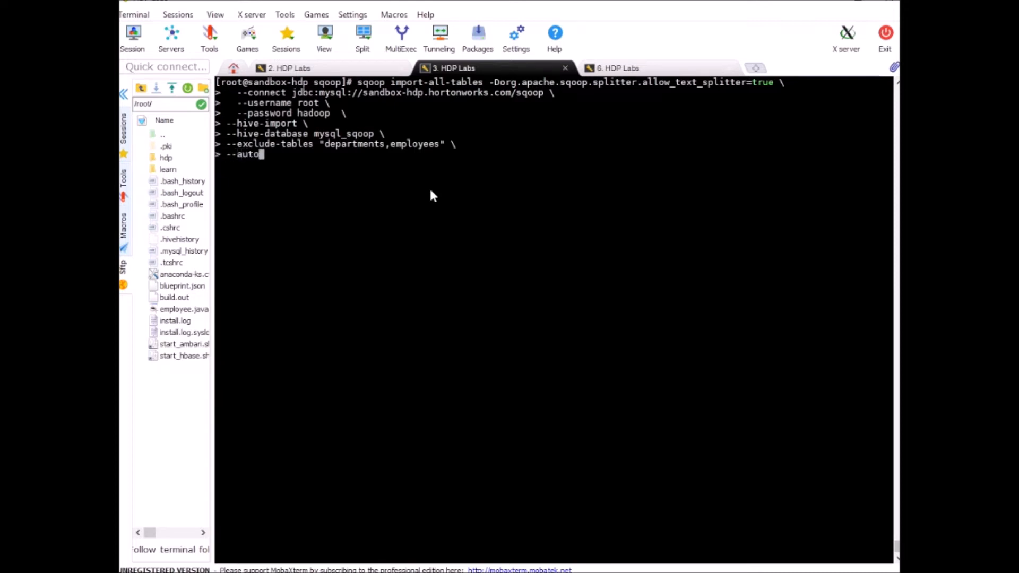
Step: Add --autoreset-to-one-mapper and --driver com.mysql.jdbc.Driver to the import command
text(reset)
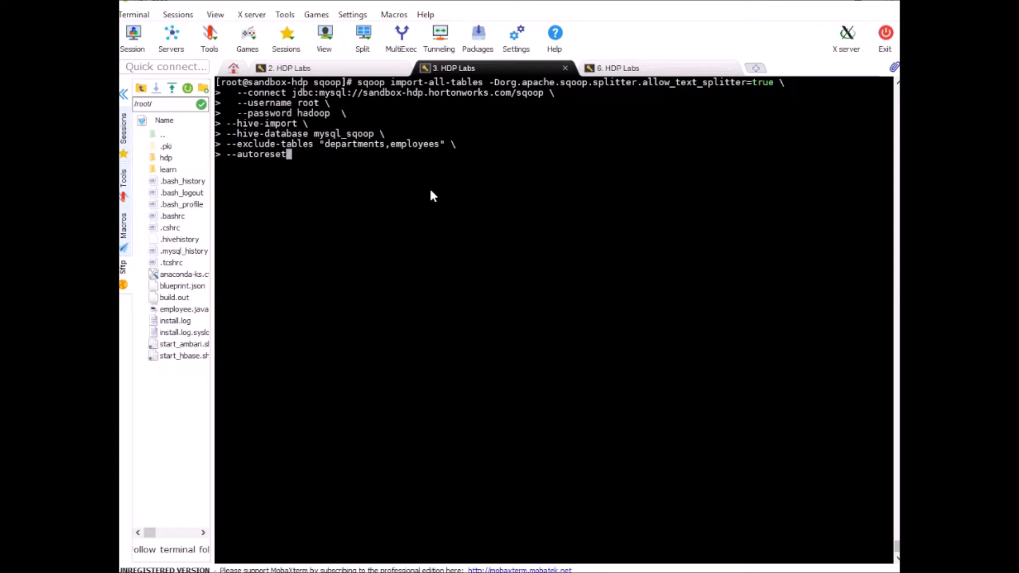
text(-to-)
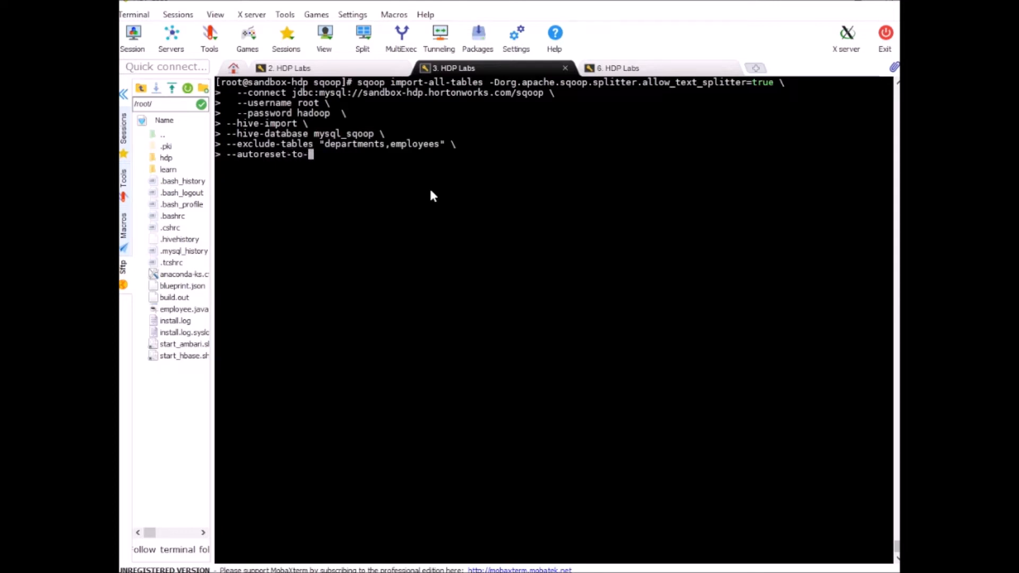
text(one)
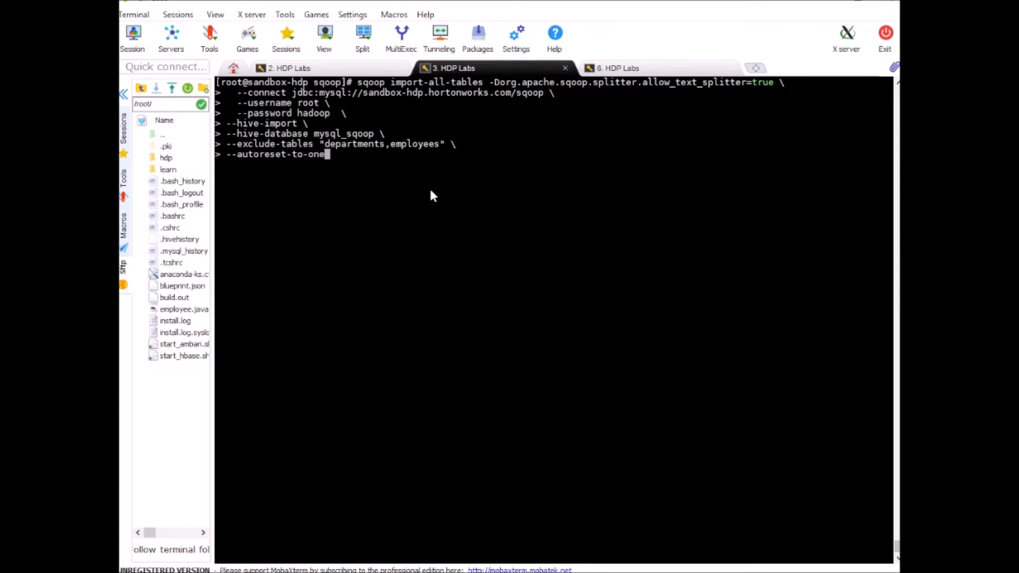
text(-mapper \)
text(--d)
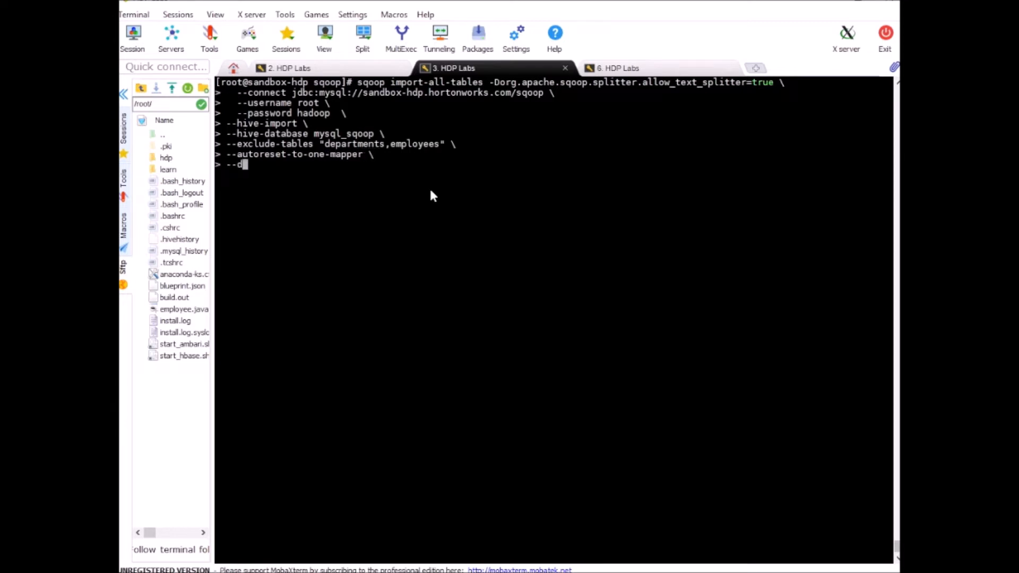
text(river)
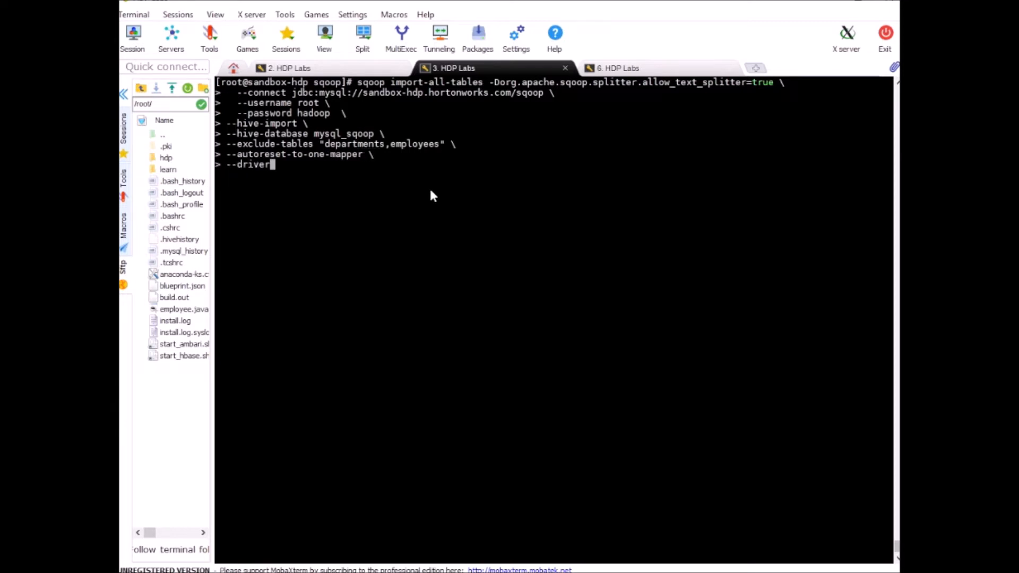
text(com.my)
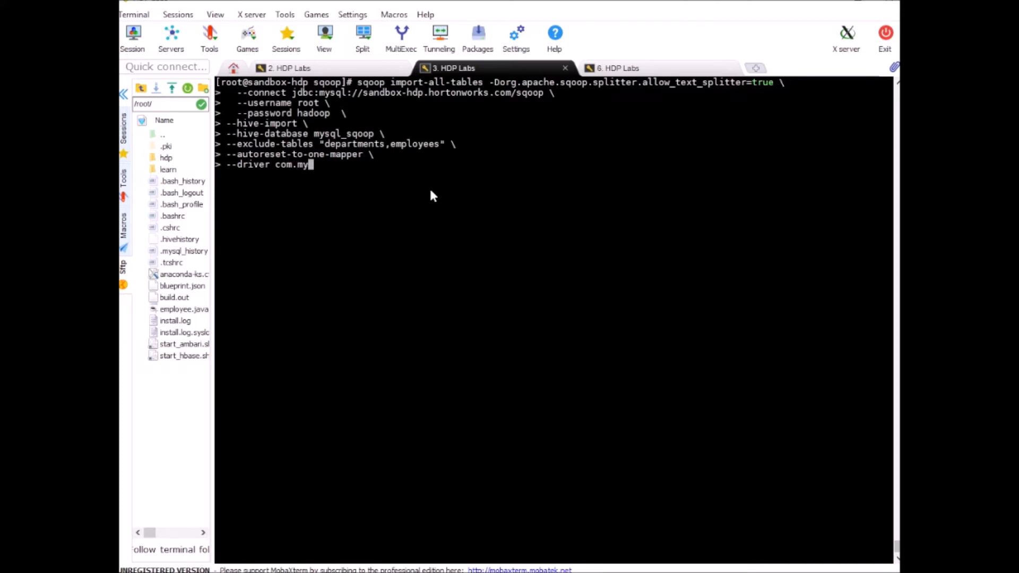
text(sql)
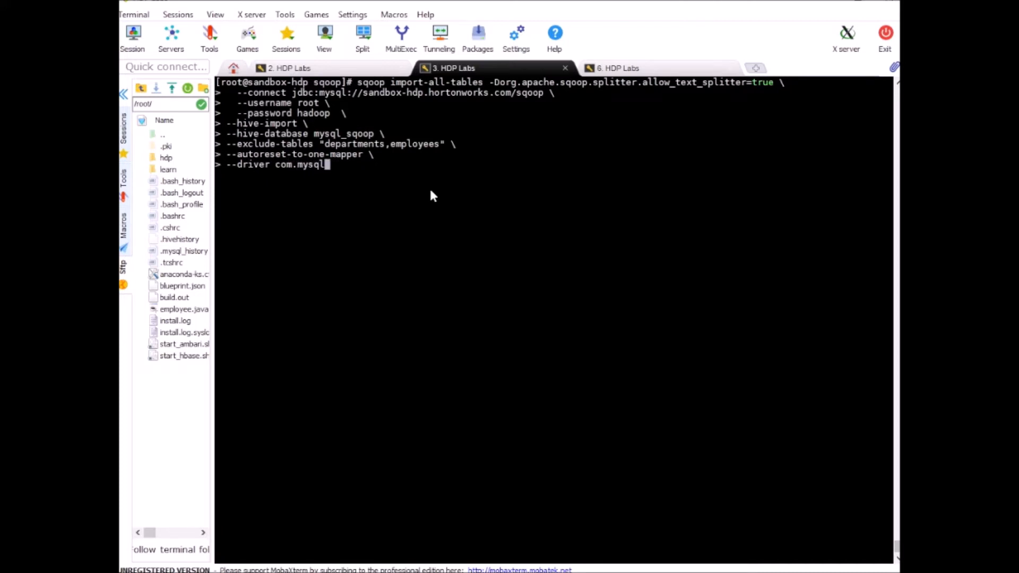
text(.jdbc.Dr)
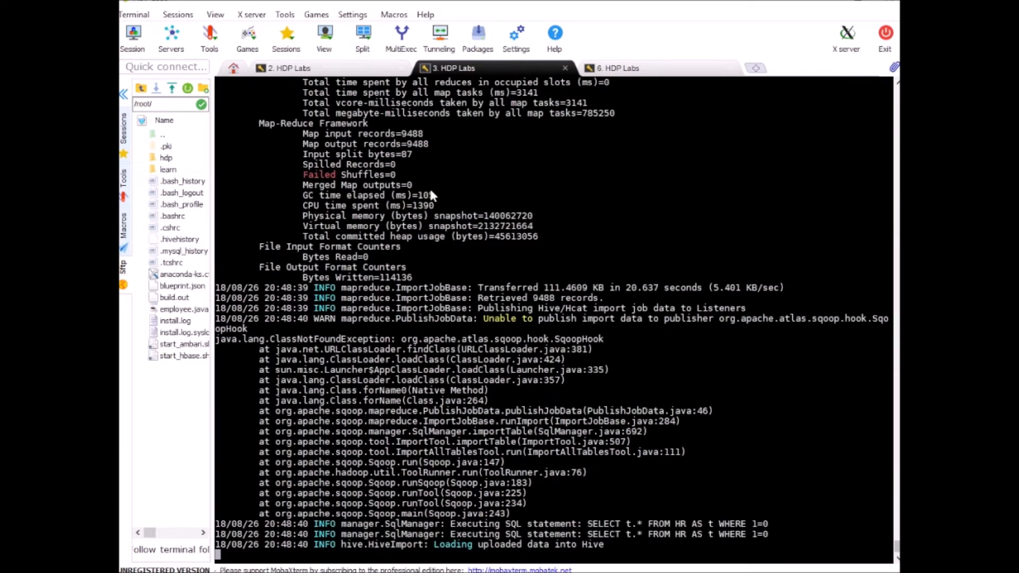
Step: Follow the import log as hr and dept_emp load, highlighting the dept_emp loading line
scroll(down, 3)
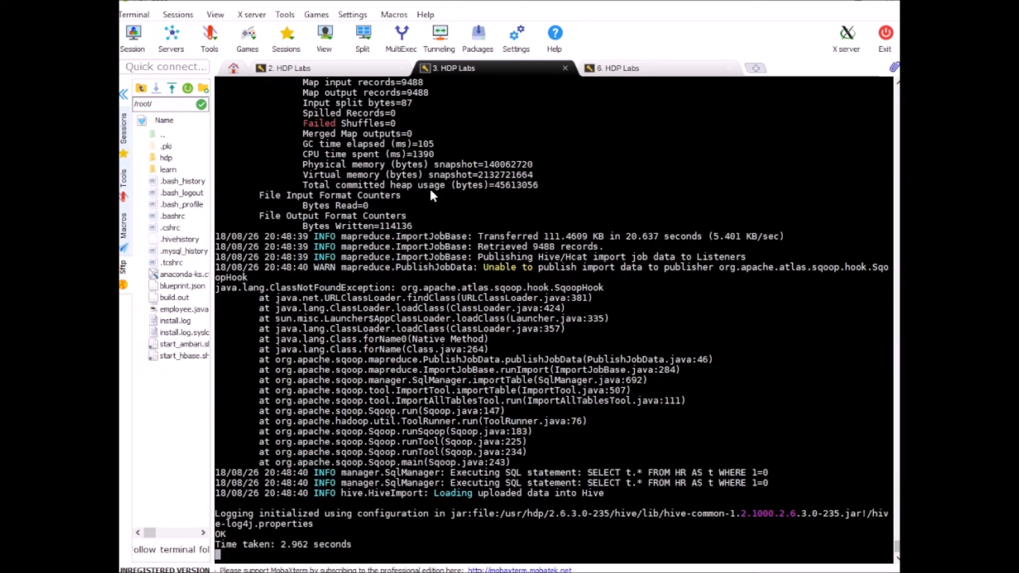
scroll(down, 3)
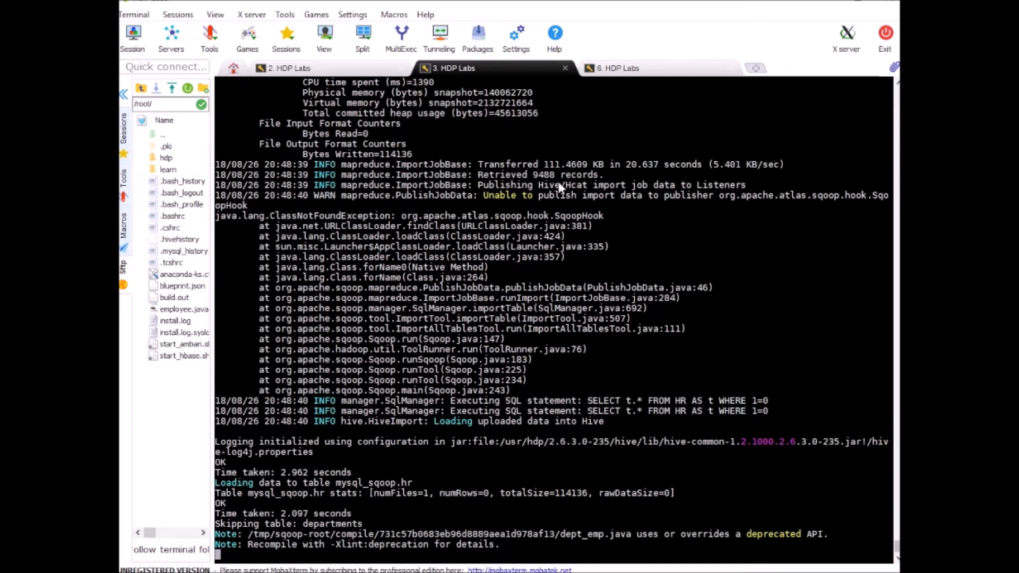
mouse_move(392, 199)
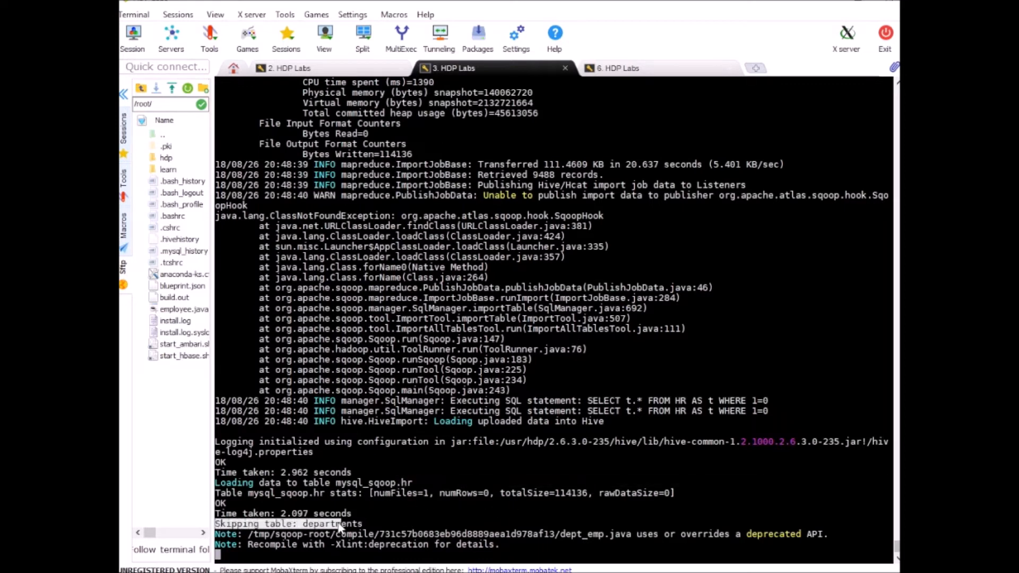
scroll(down, 3)
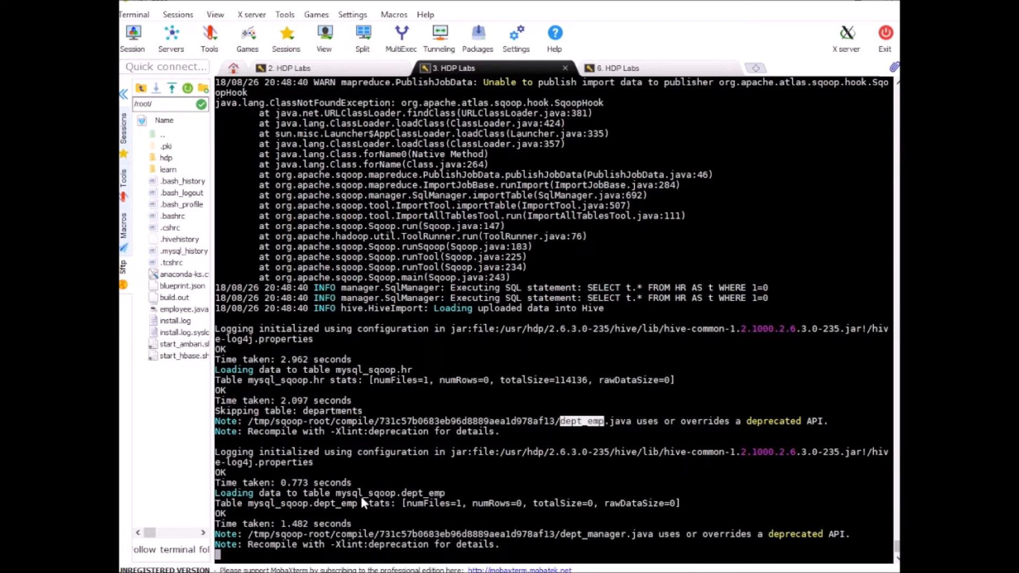
drag(285, 493, 447, 493)
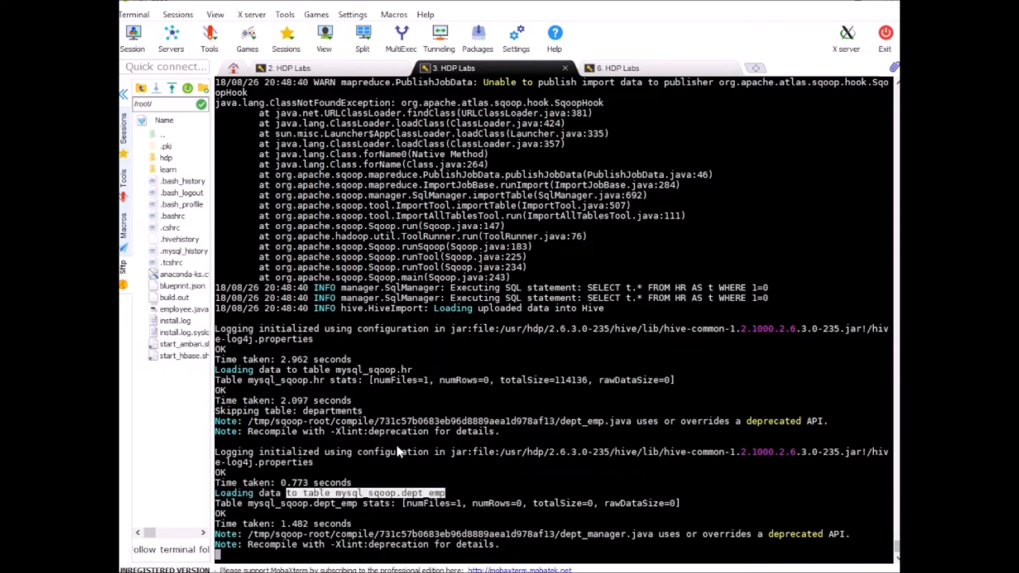
mouse_move(331, 544)
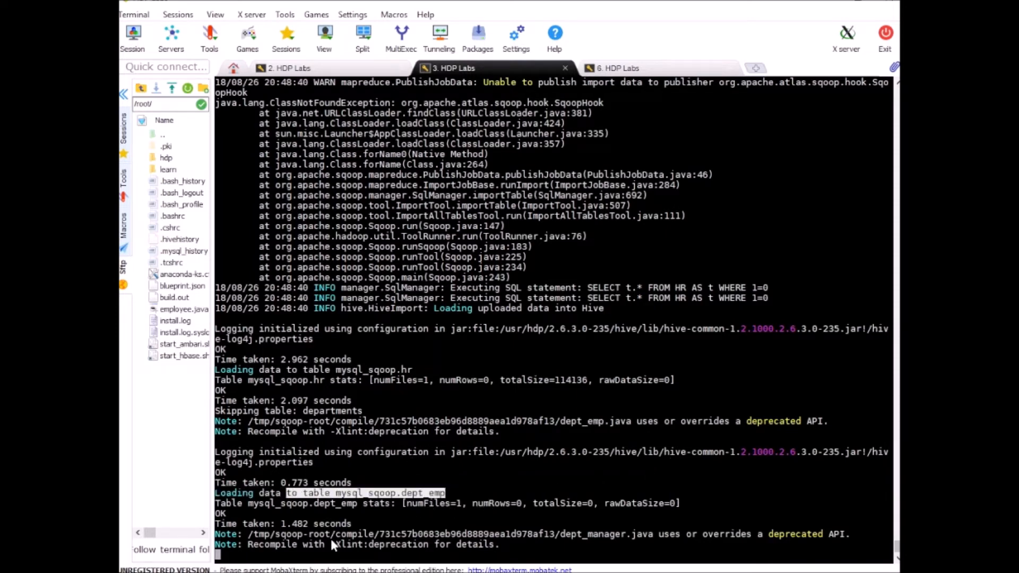
mouse_move(511, 542)
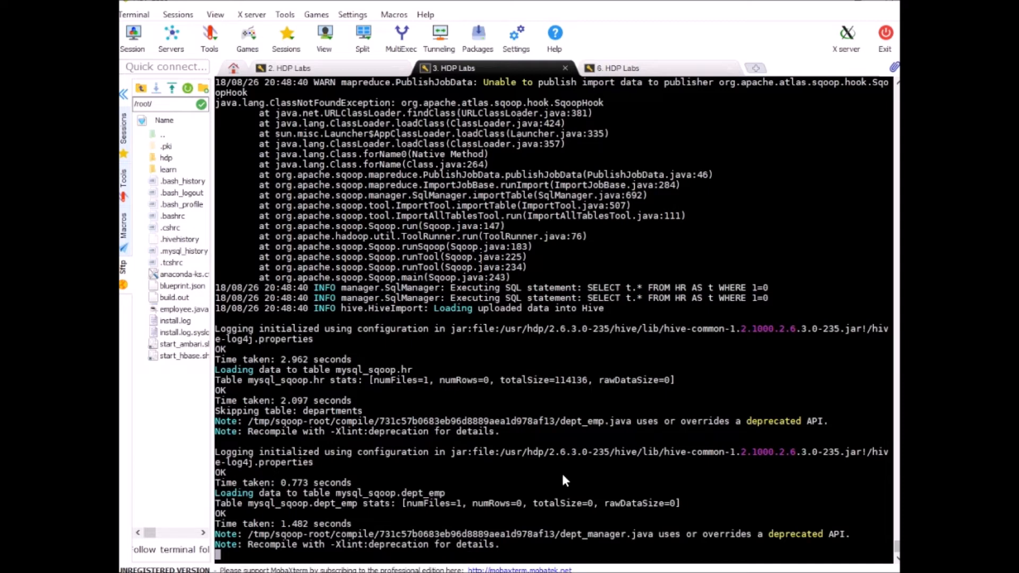
Step: Scroll the import log as dept_manager loads, employees is skipped and salaries begins loading
scroll(down, 3)
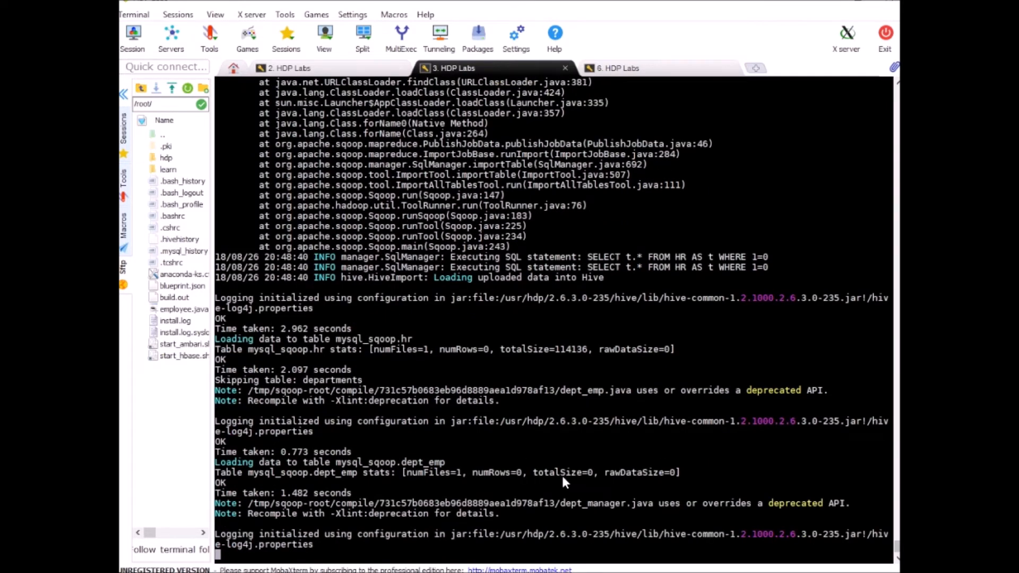
mouse_move(557, 278)
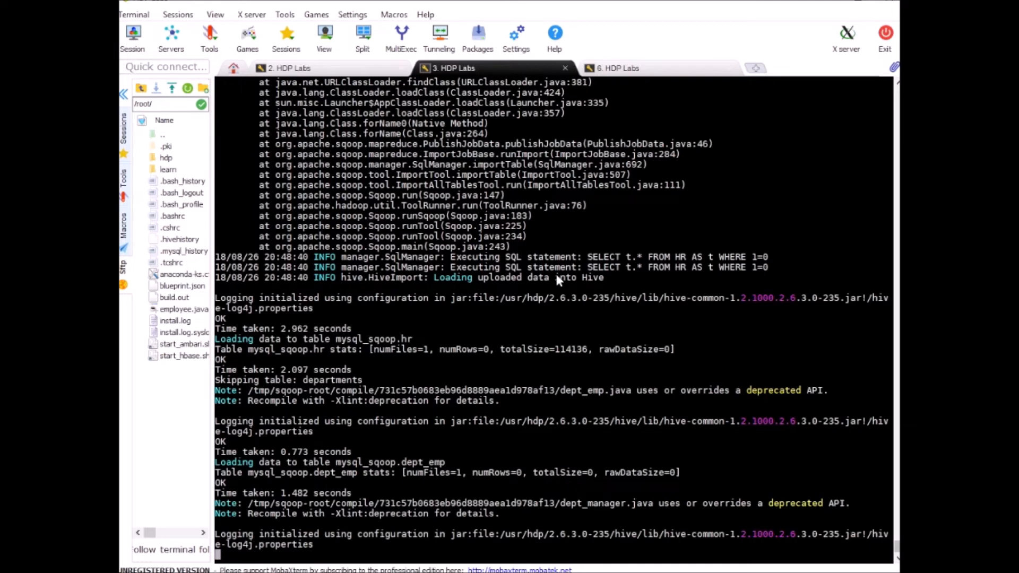
scroll(down, 3)
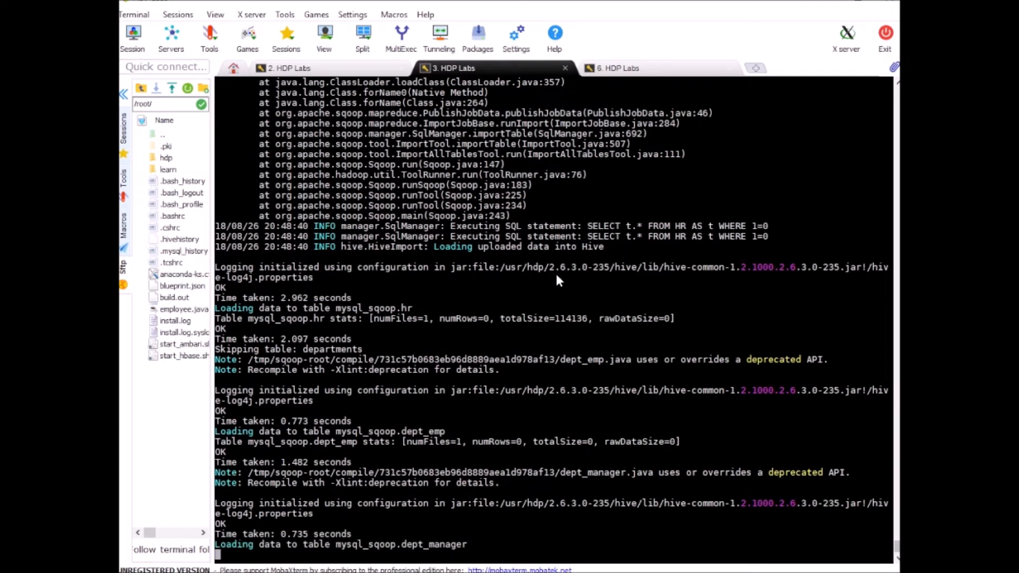
scroll(down, 3)
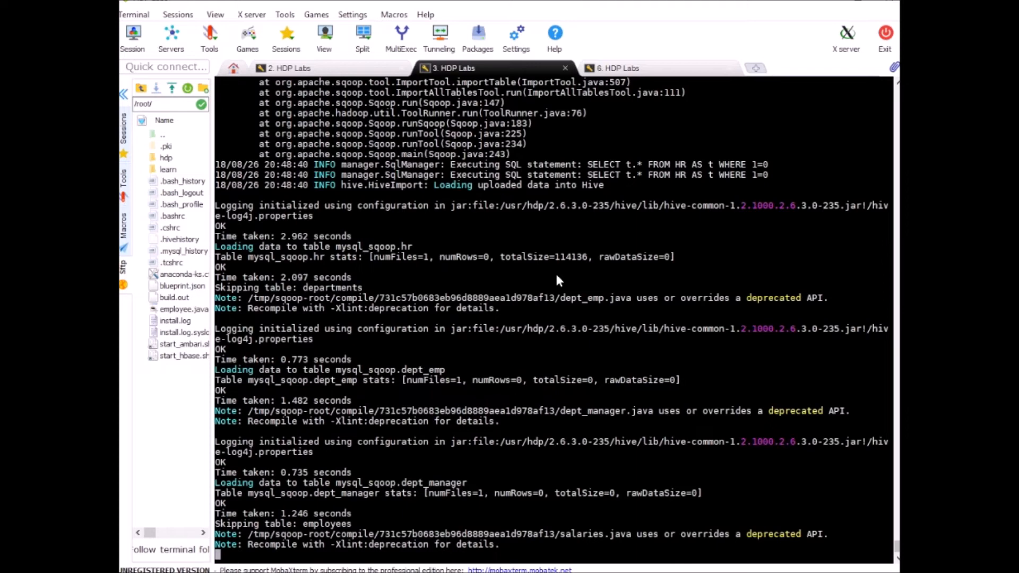
scroll(down, 3)
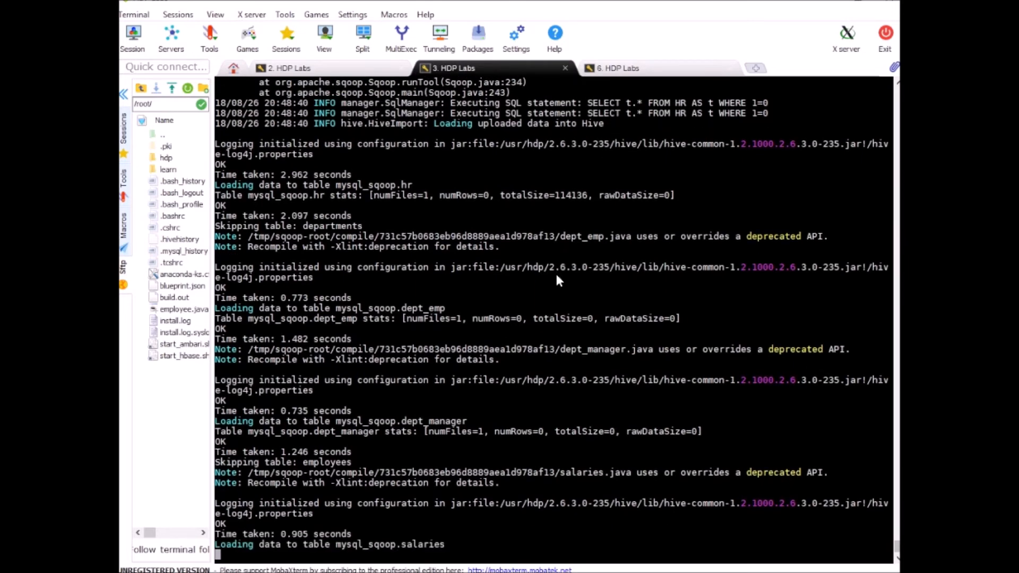
Step: Follow the log to completion, highlighting the mysql_sqoop.salaries table name and its totalSize value
scroll(down, 3)
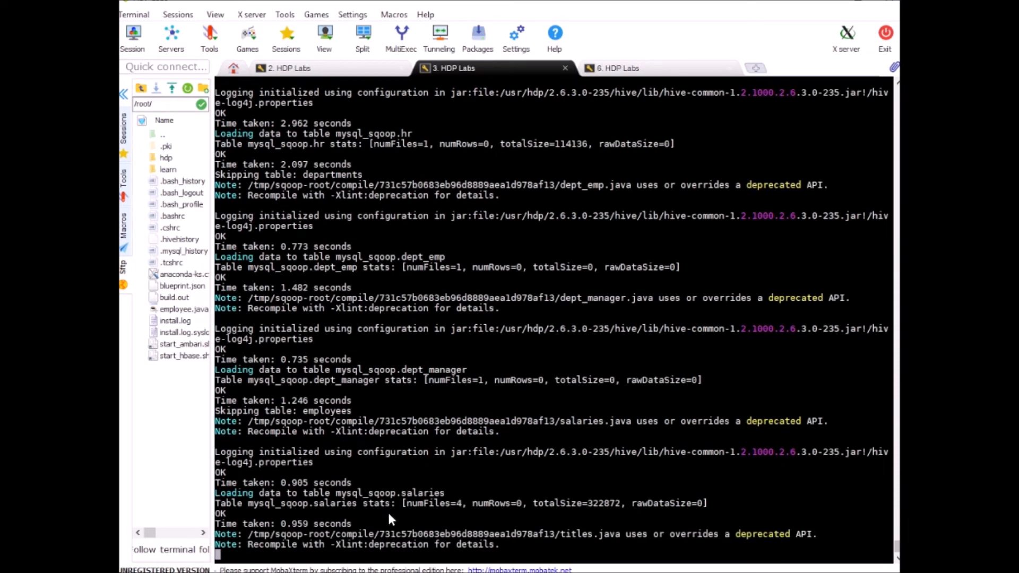
double_click(389, 493)
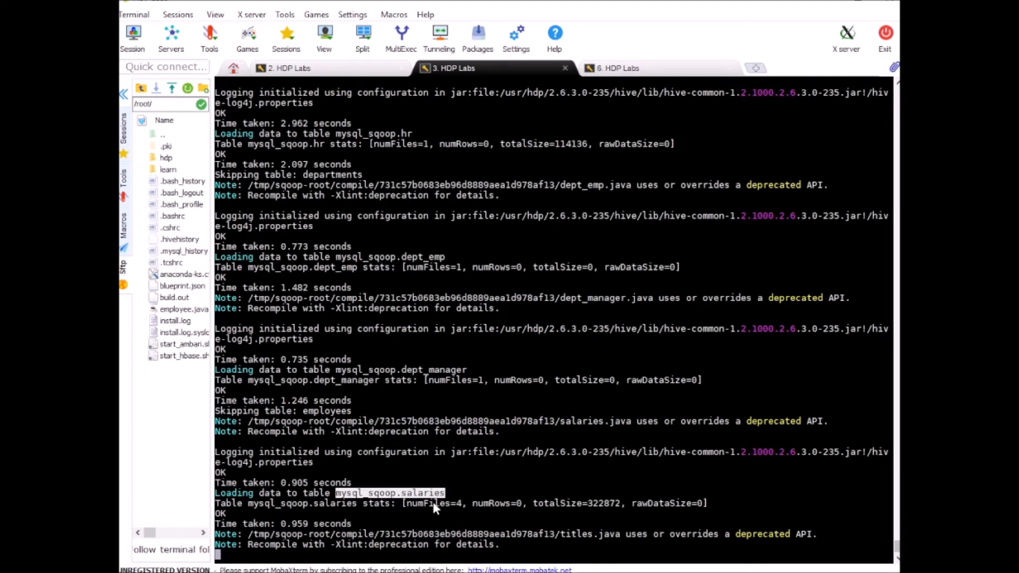
mouse_move(379, 374)
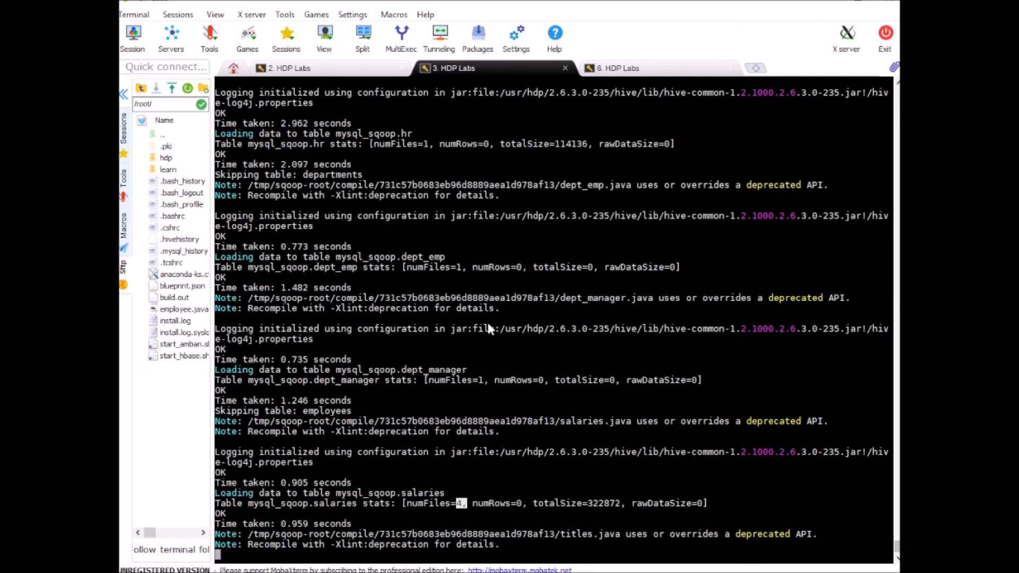
mouse_move(519, 432)
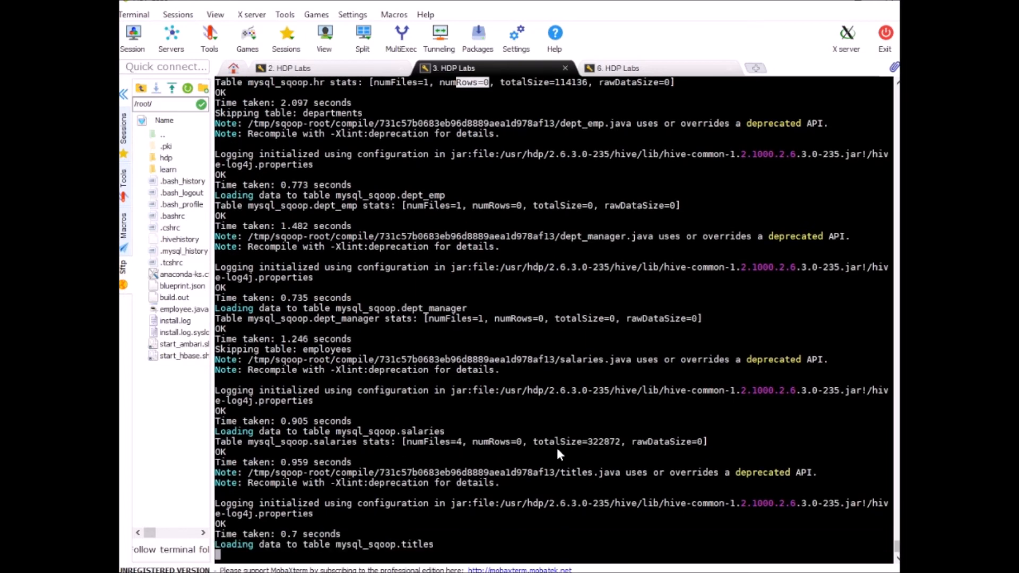
scroll(down, 3)
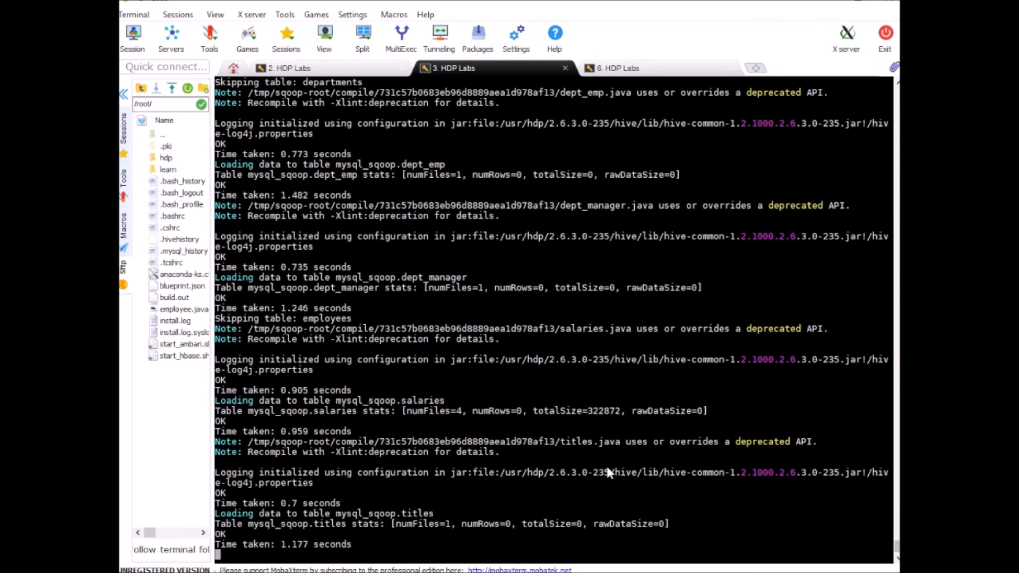
double_click(603, 411)
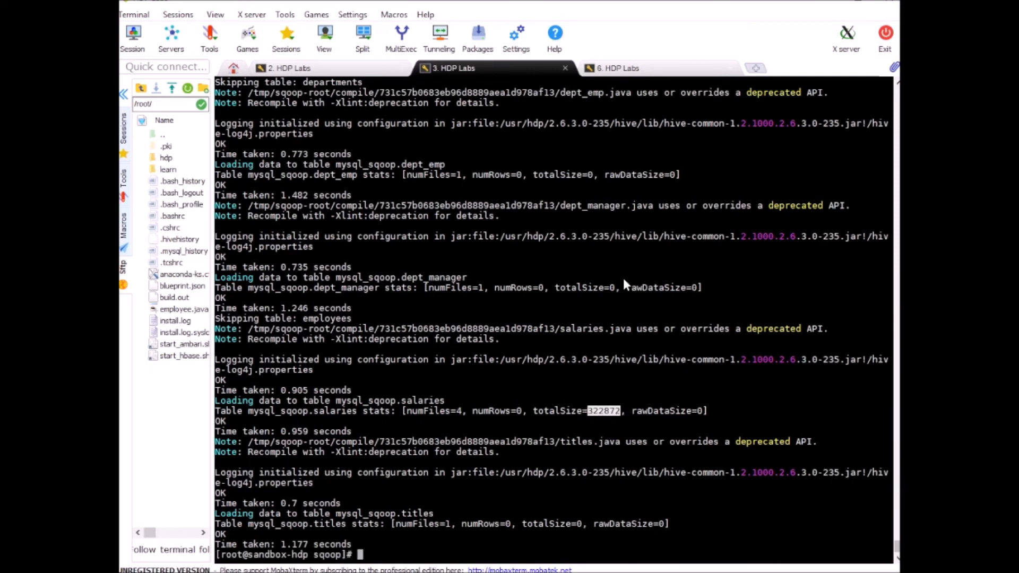
mouse_move(640, 429)
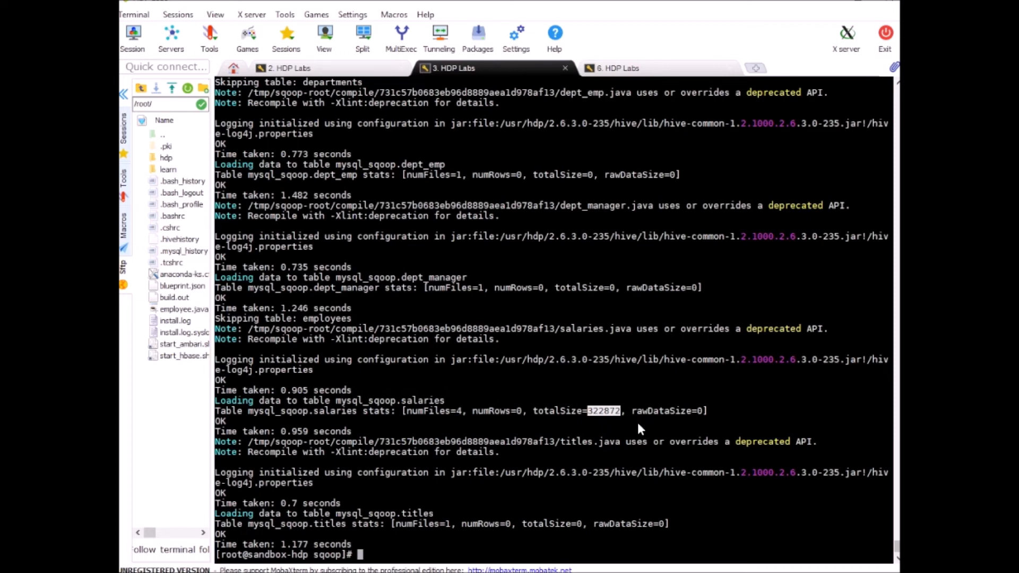
mouse_move(405, 513)
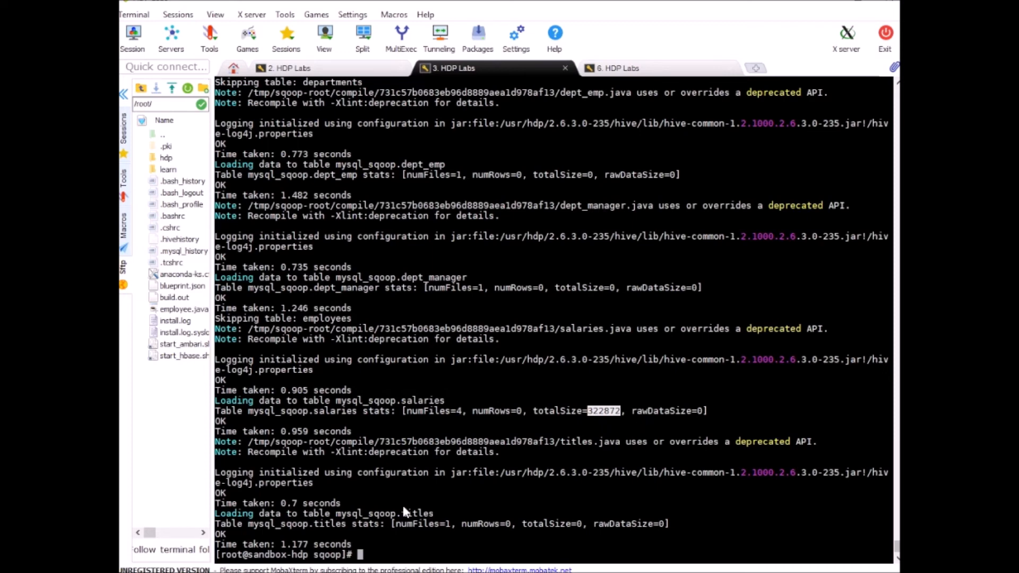
Step: Back in the Hive shell, run use mysql_sqoop; then show tables to list the five tables
click(617, 68)
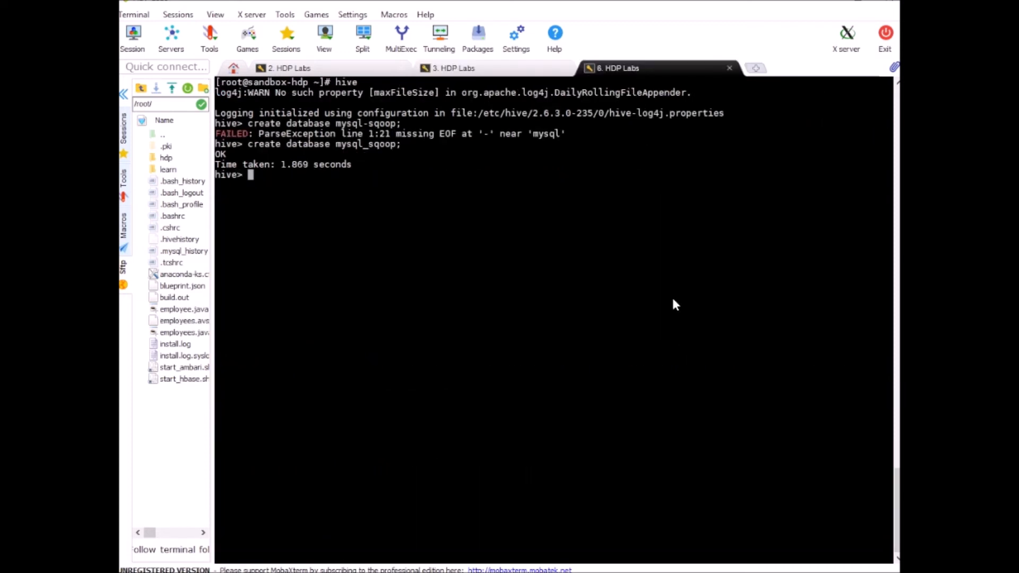
text(use)
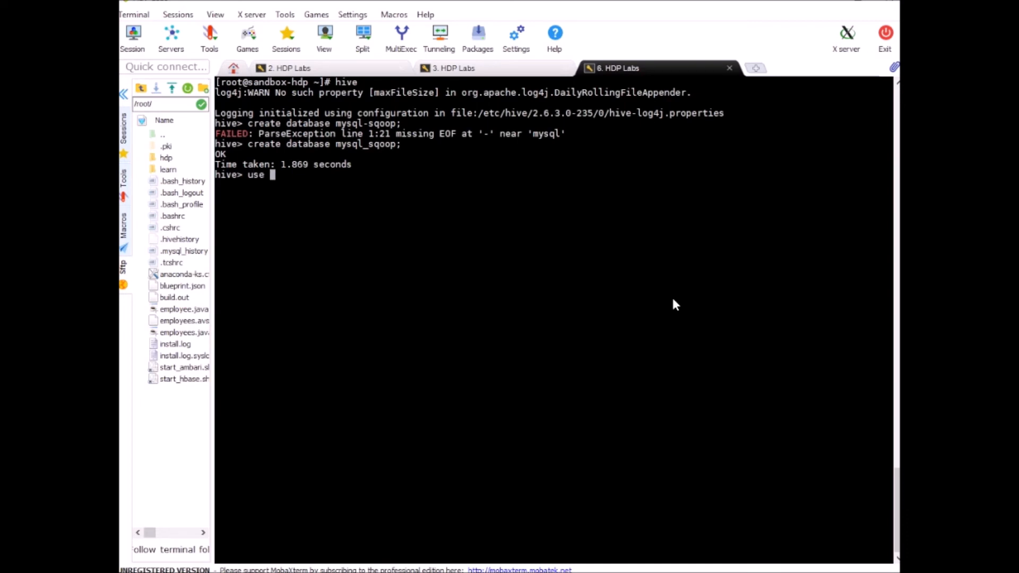
text(mysql_sqoop;)
text(show tables;)
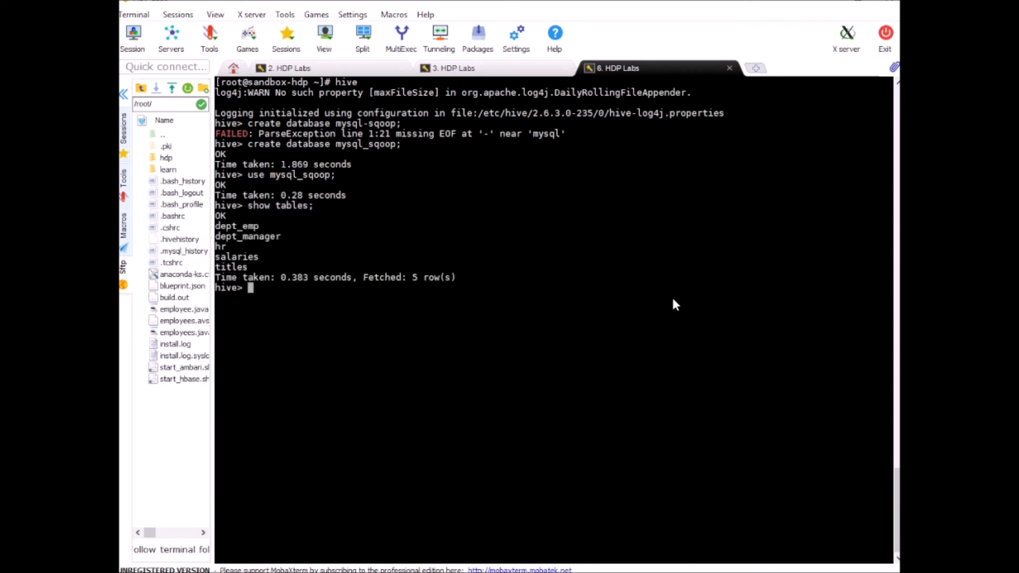
mouse_move(228, 254)
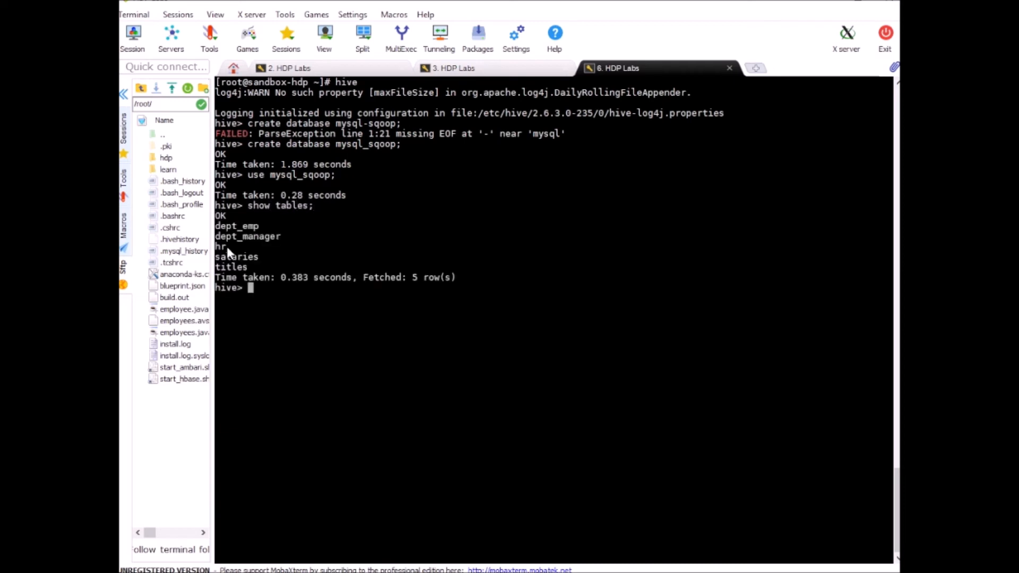
mouse_move(544, 296)
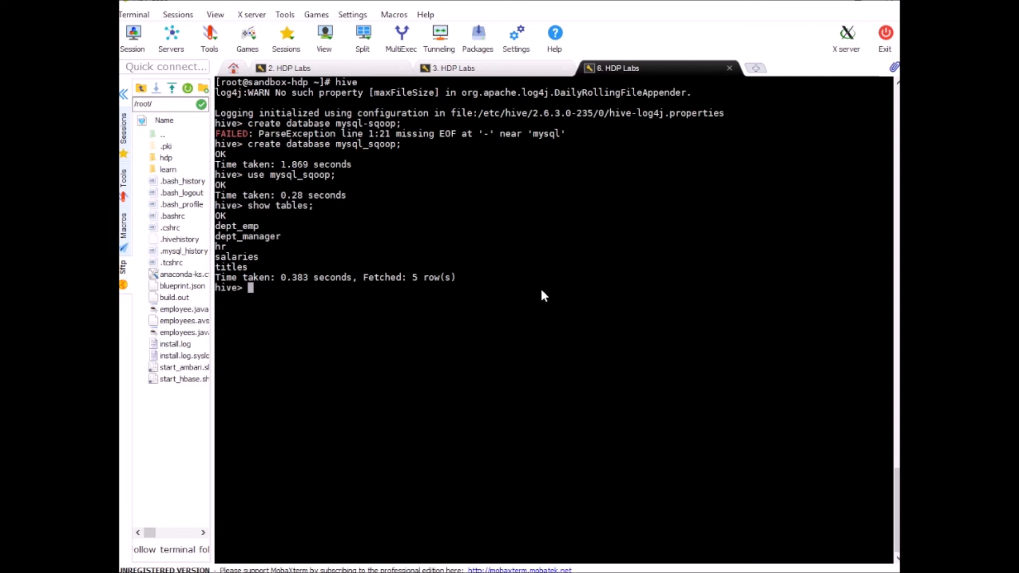
Step: Run select * limit 10 queries on dept_manager (no rows), hr and salaries (ten rows each)
text(select * from)
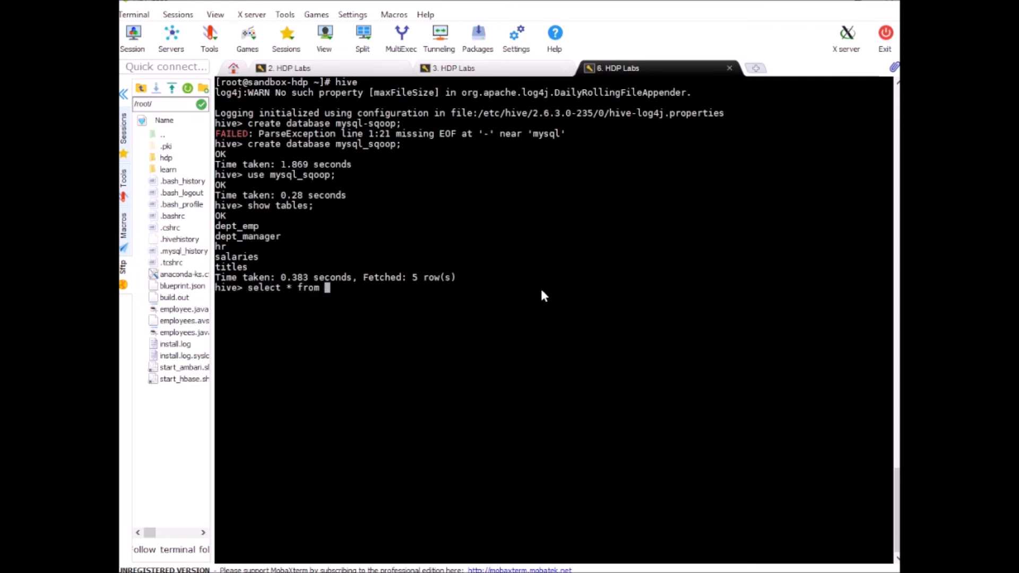
text(dept)
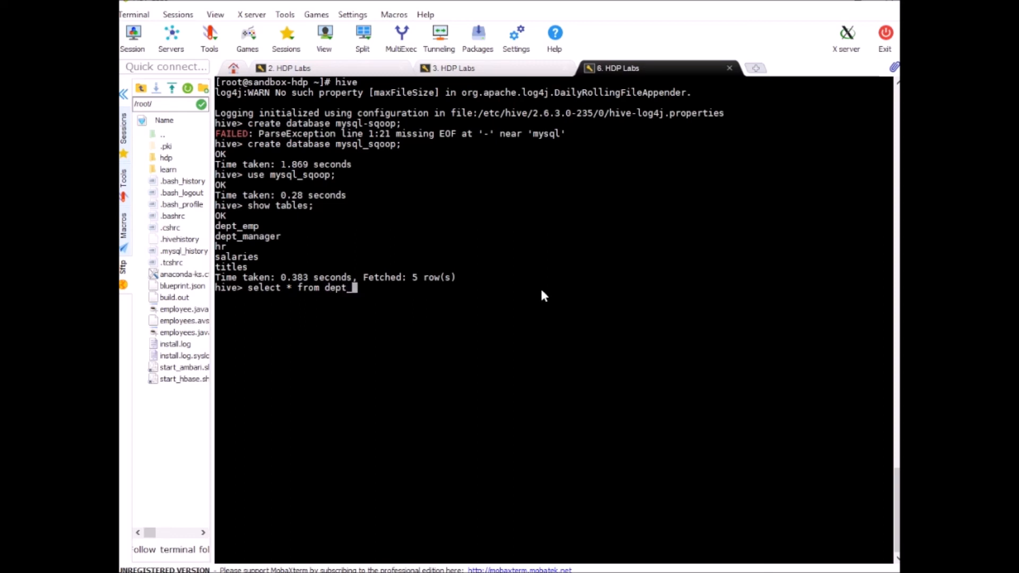
text(_manager)
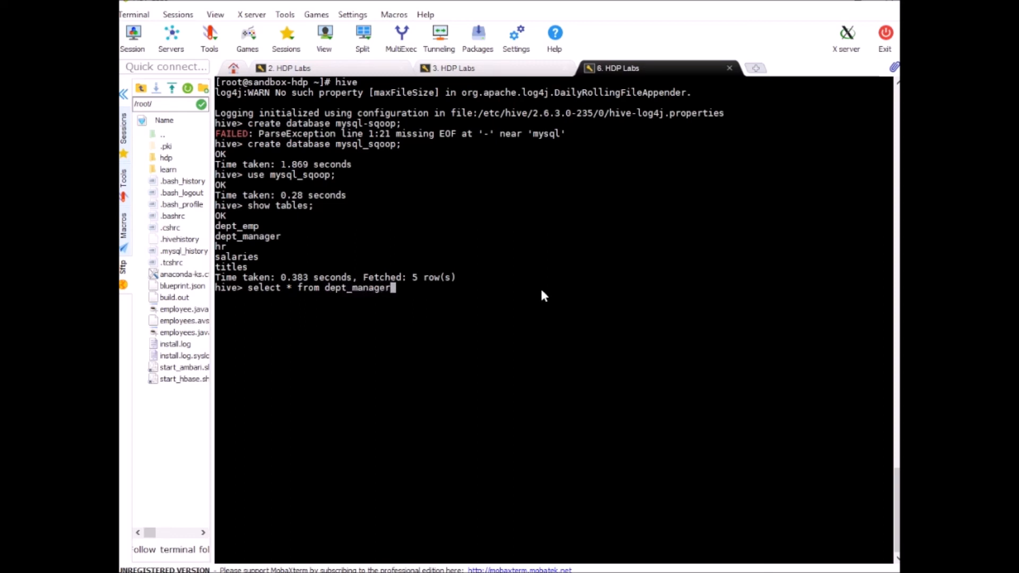
text(limit 10;)
text(s)
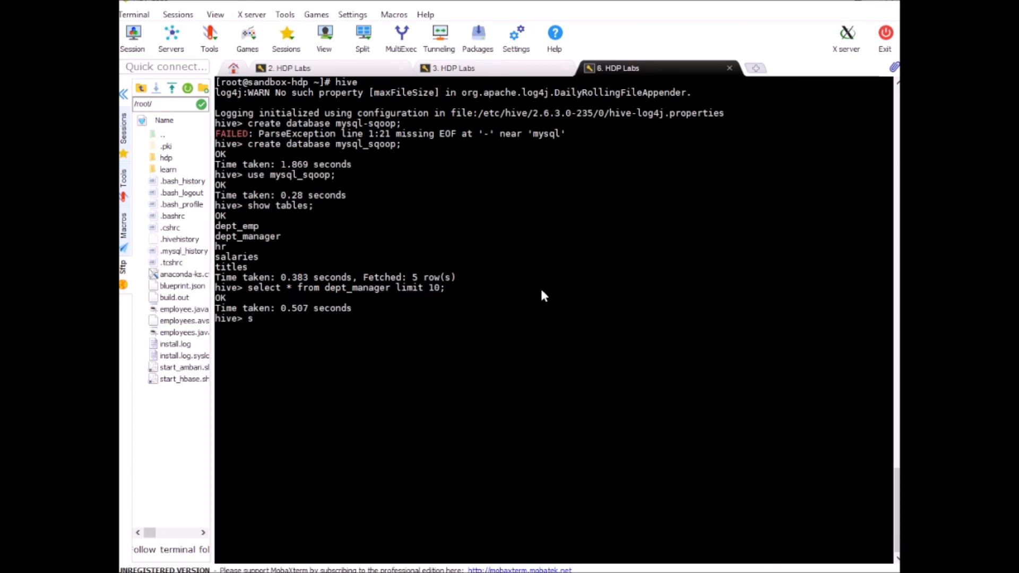
text(elect * from dept_manager limit 10;)
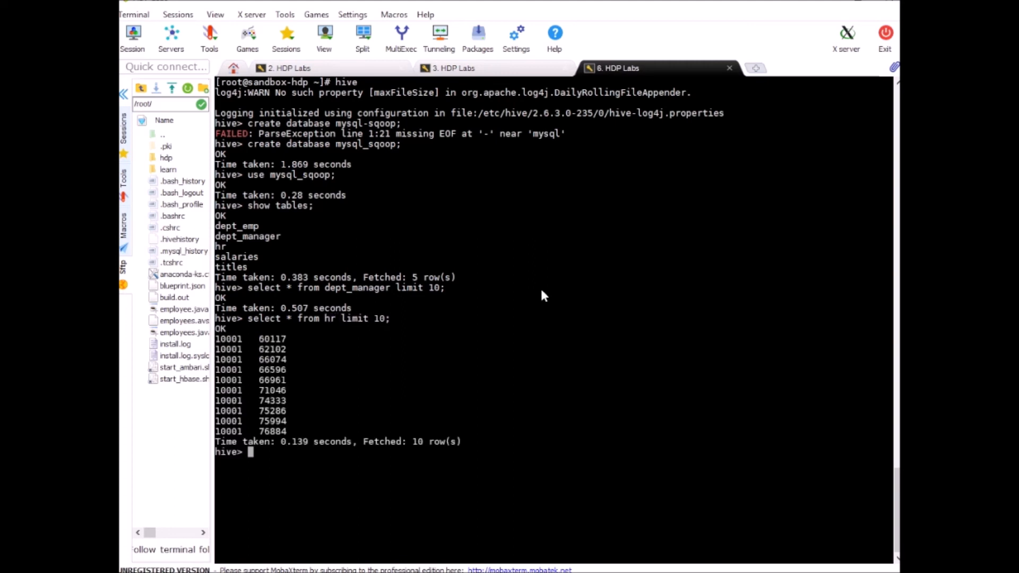
text(select * from hr limit 10;)
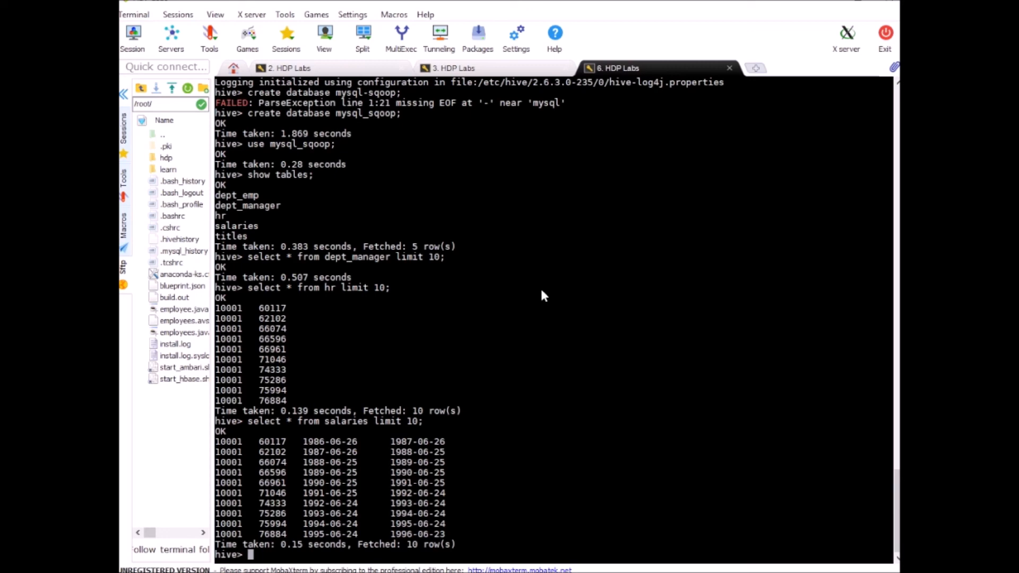
mouse_move(167, 128)
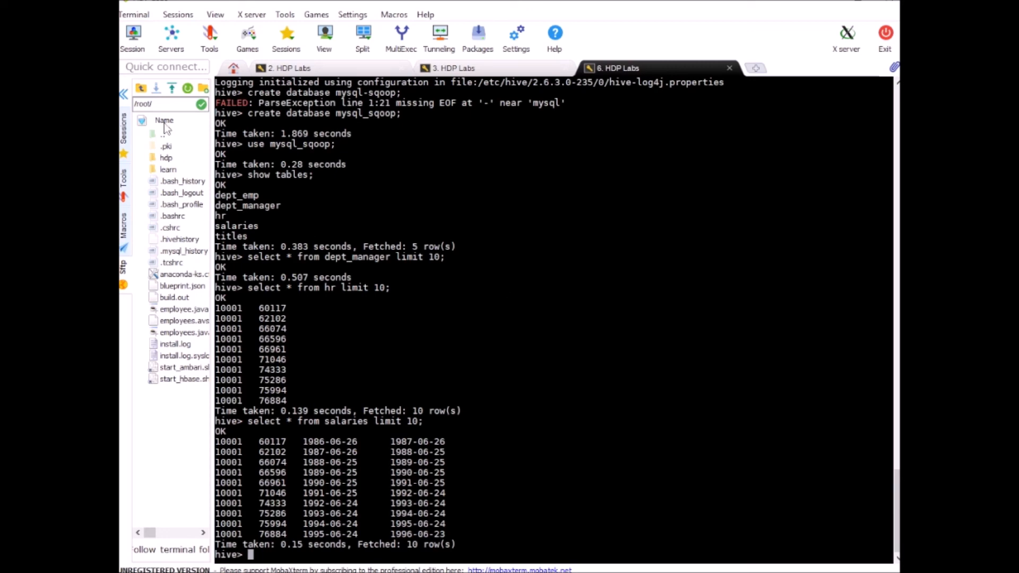